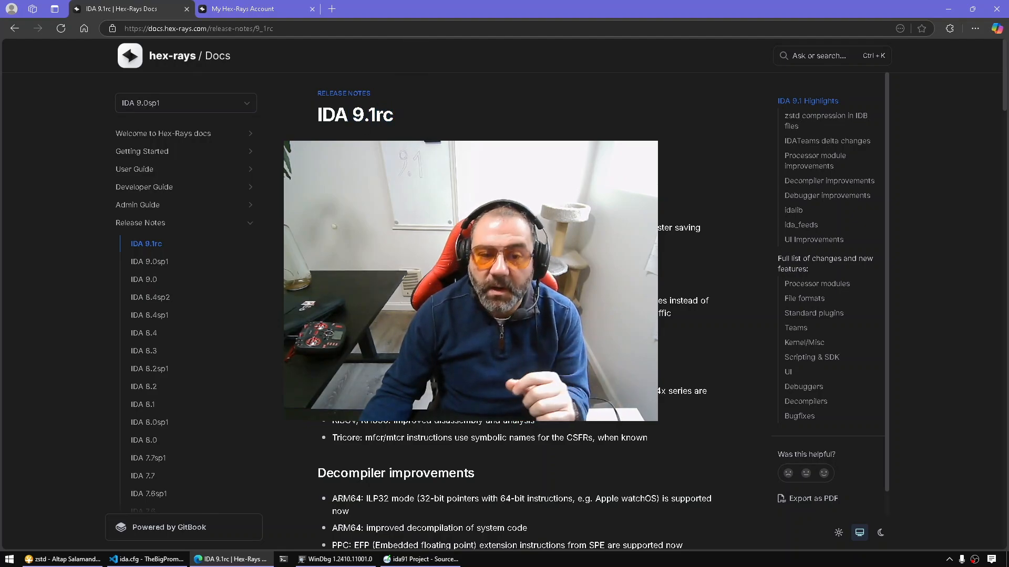
# Scroll the IDA 9.1rc release notes down to the Highlights heading on zstd compression
pyautogui.scroll(-3)
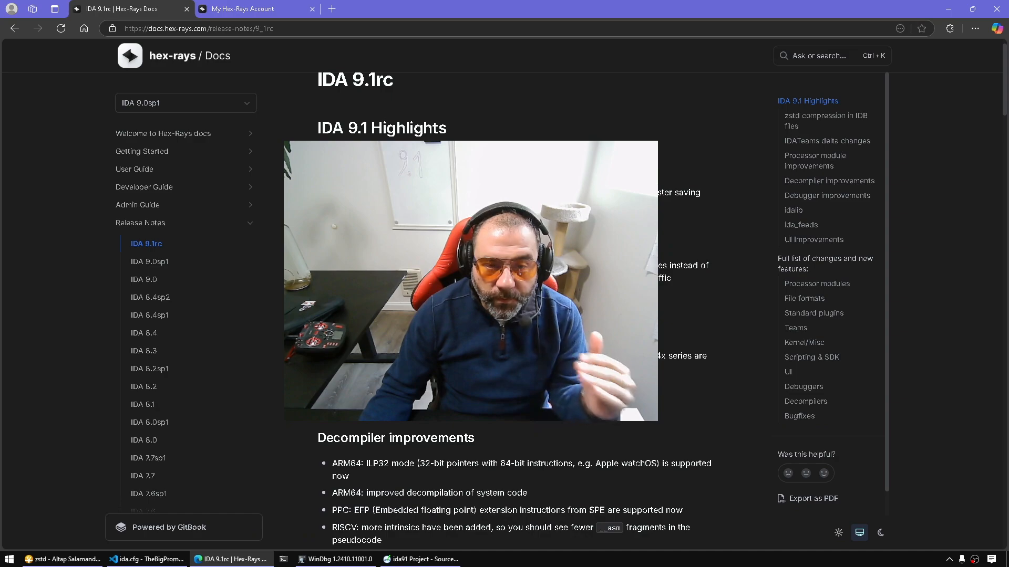
pyautogui.scroll(-3)
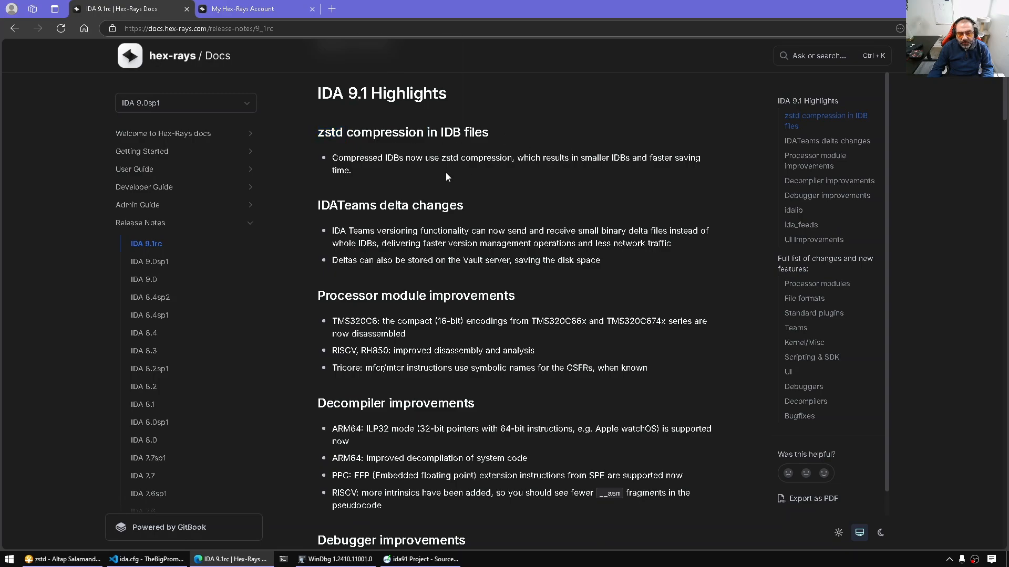
pyautogui.moveTo(442, 205)
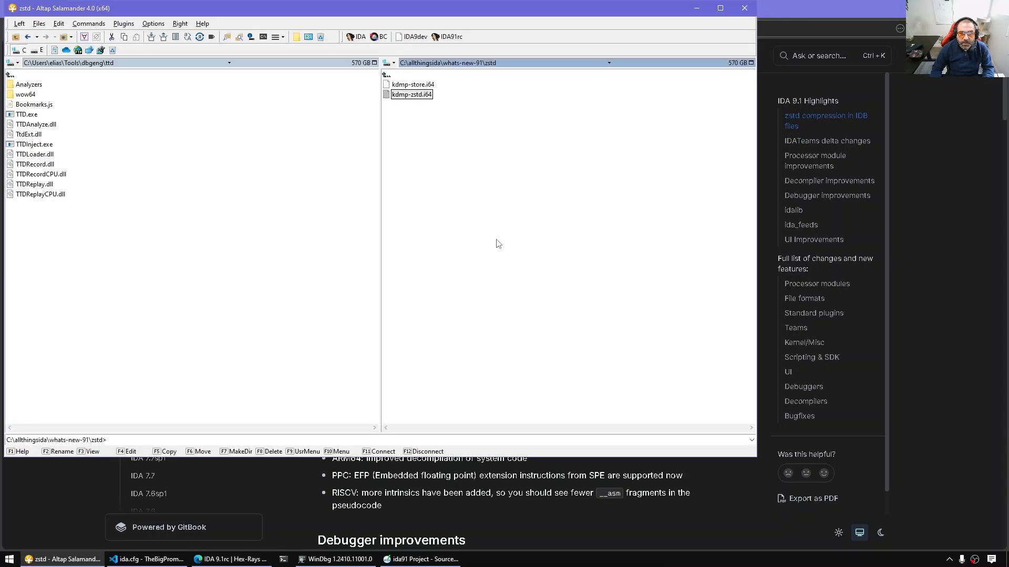
# Open kdmp-store.i64, save it with Pack database (Store), and measure about 439 MB occupied
pyautogui.click(412, 84)
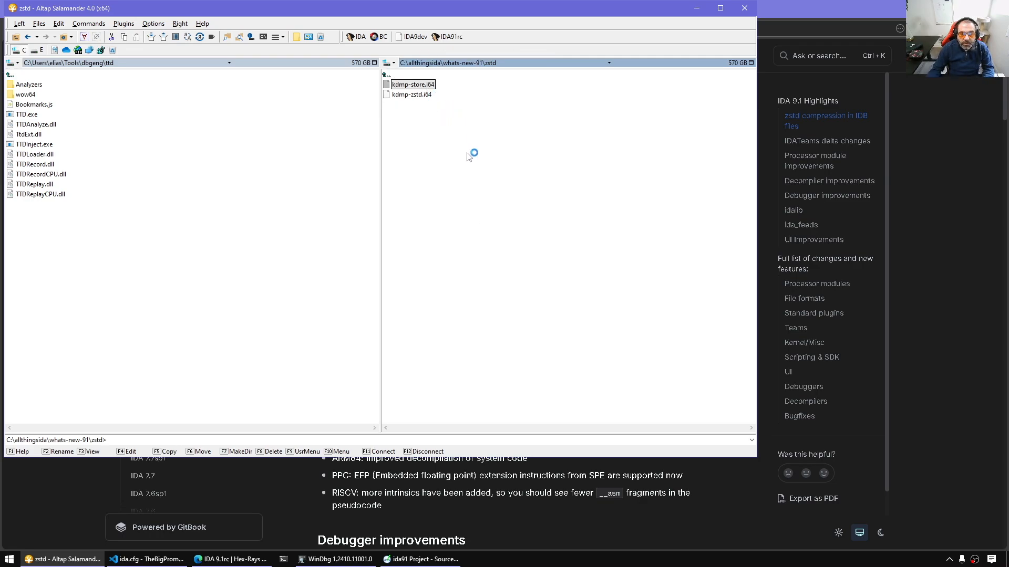
pyautogui.doubleClick(412, 84)
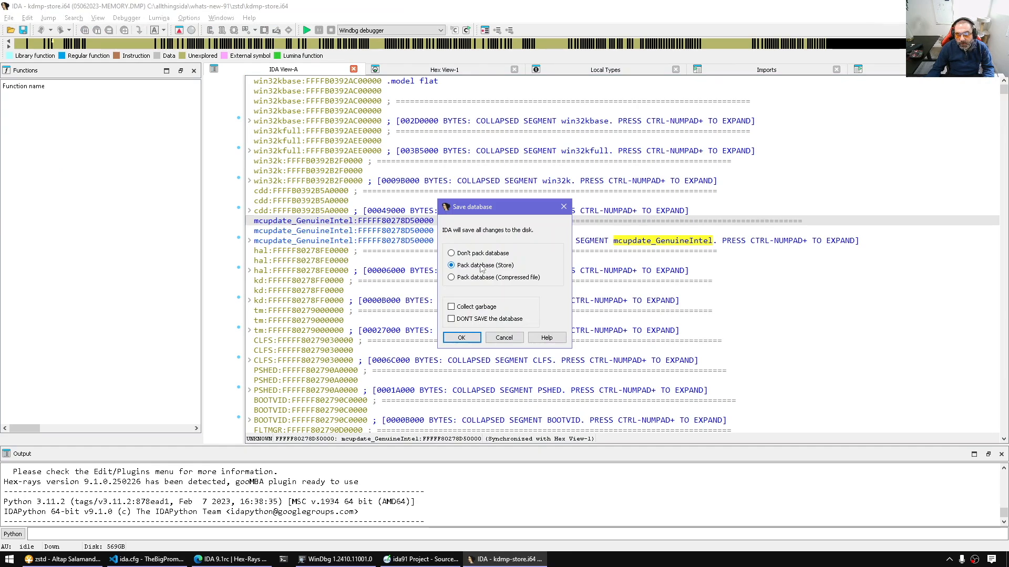
pyautogui.click(62, 558)
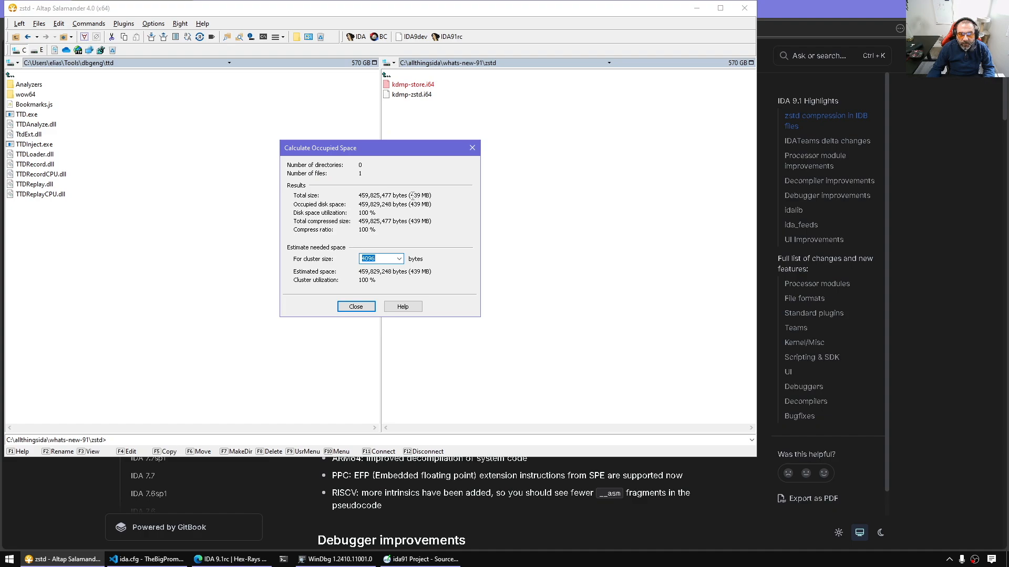
pyautogui.click(356, 306)
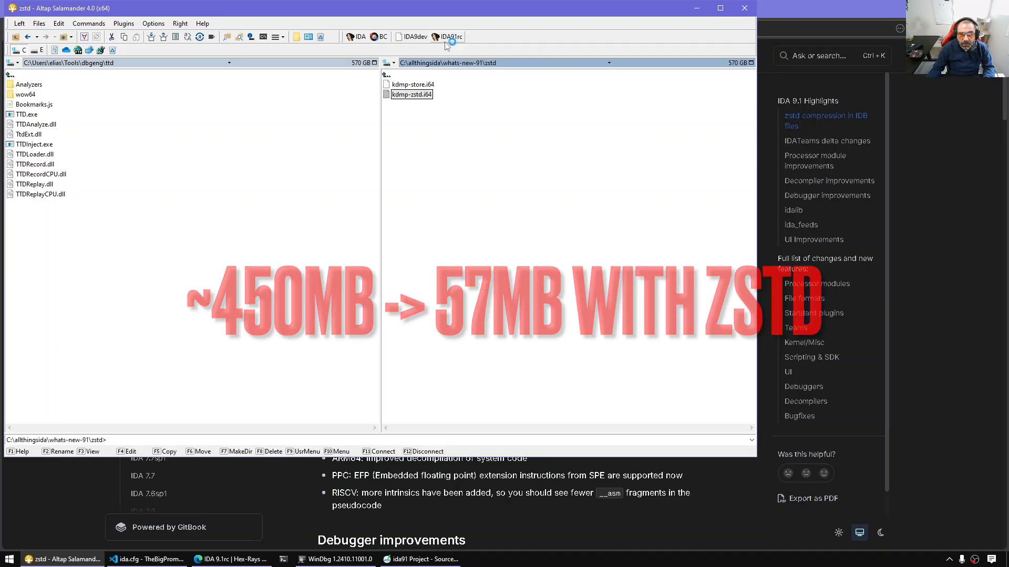
# Open kdmp-zstd.i64 in IDA so its database files are unpacked in the zstd folder
pyautogui.doubleClick(412, 94)
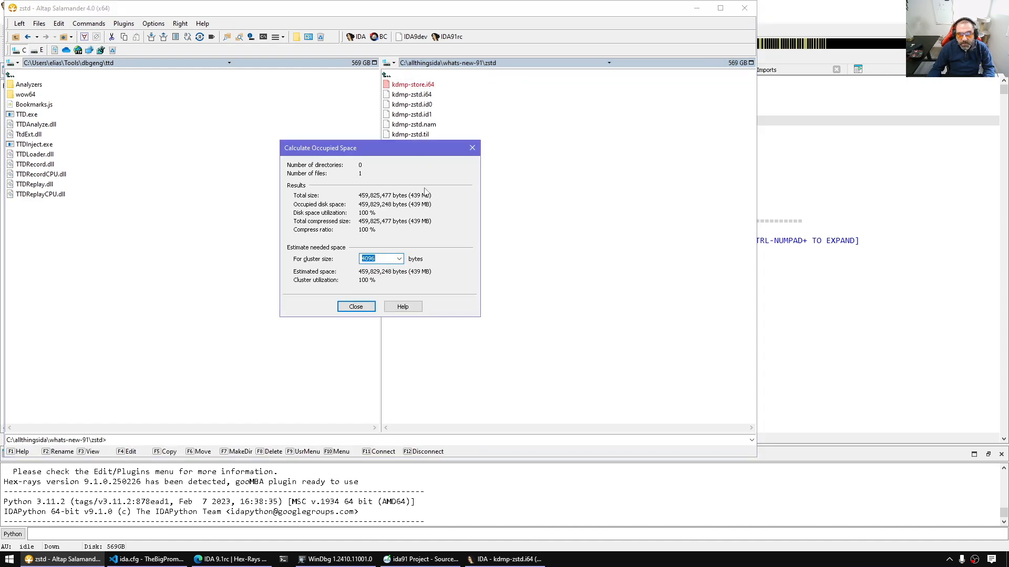
pyautogui.click(355, 306)
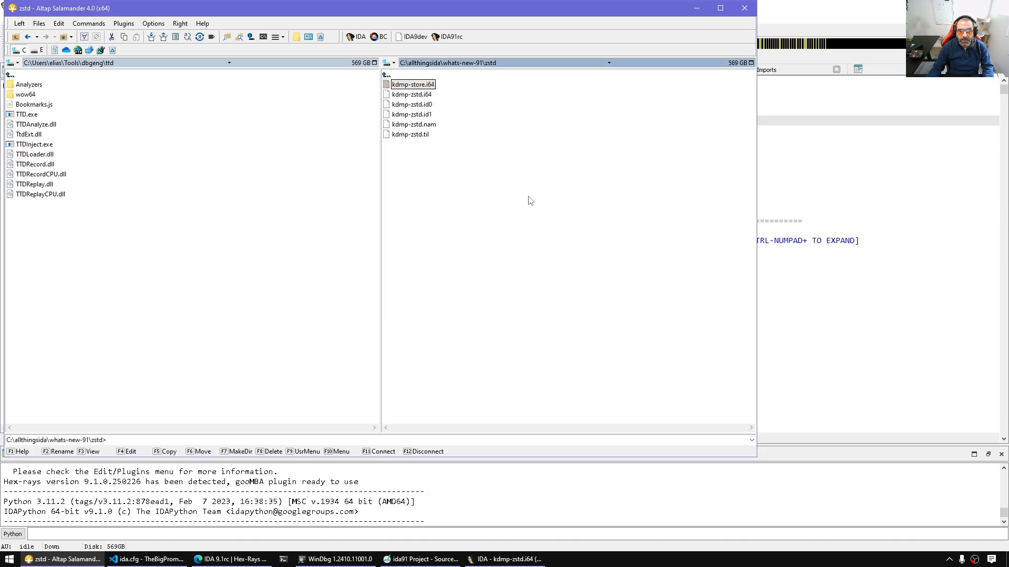
# Save kdmp-zstd.i64 with Pack database (Compressed file), measuring about 55.7 MB occupied
pyautogui.click(411, 94)
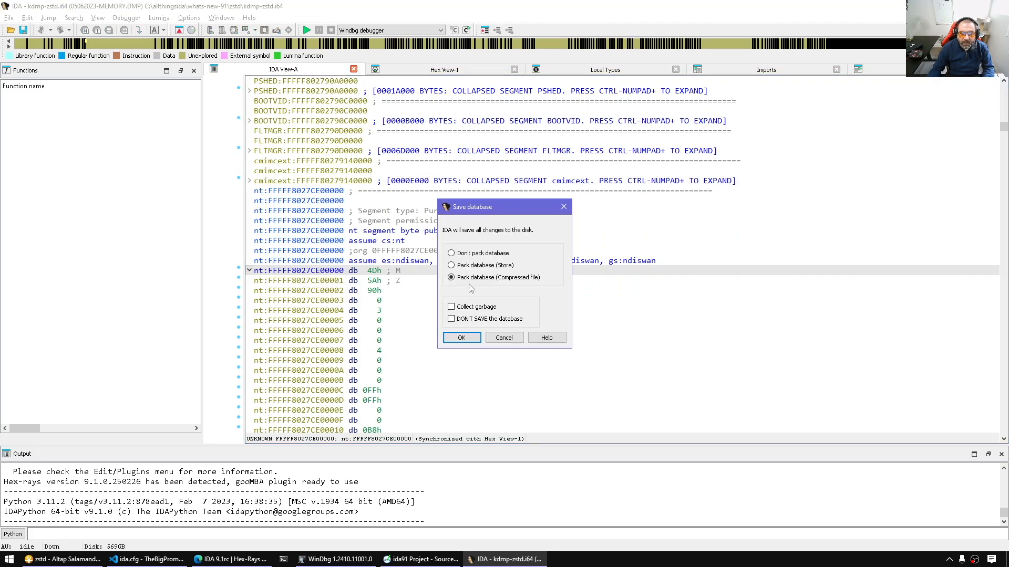
pyautogui.click(461, 338)
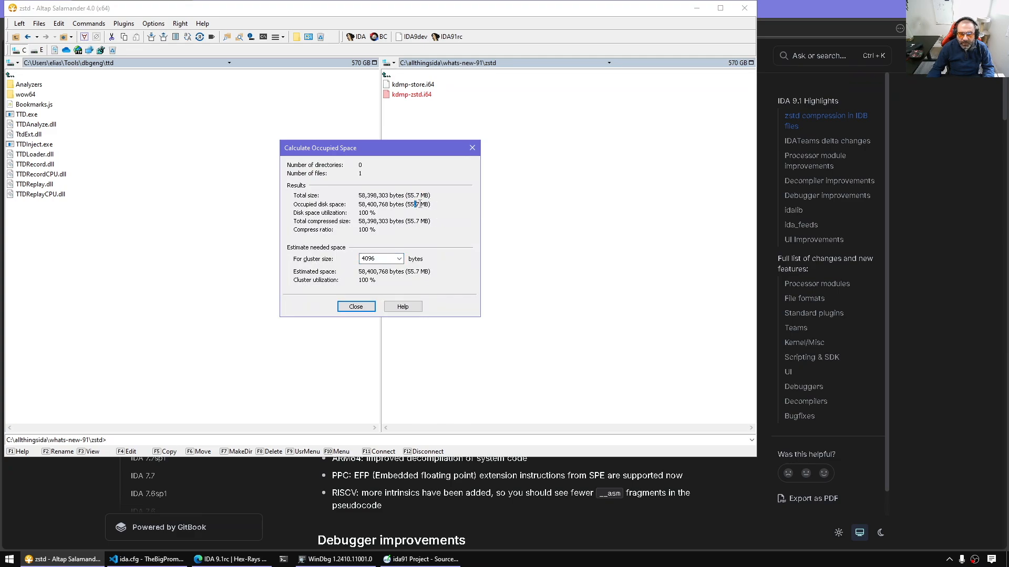
pyautogui.click(411, 84)
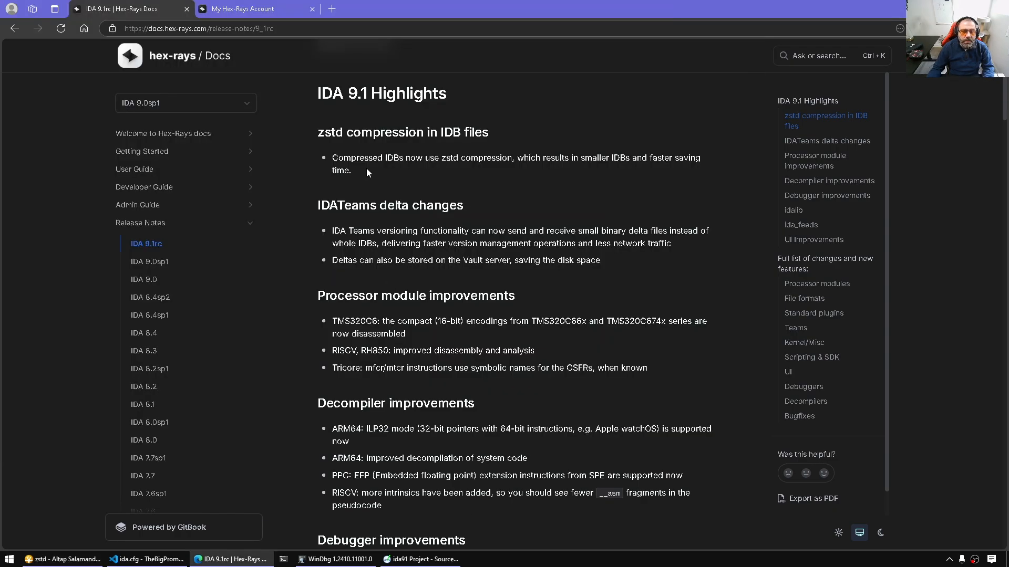
pyautogui.moveTo(485, 187)
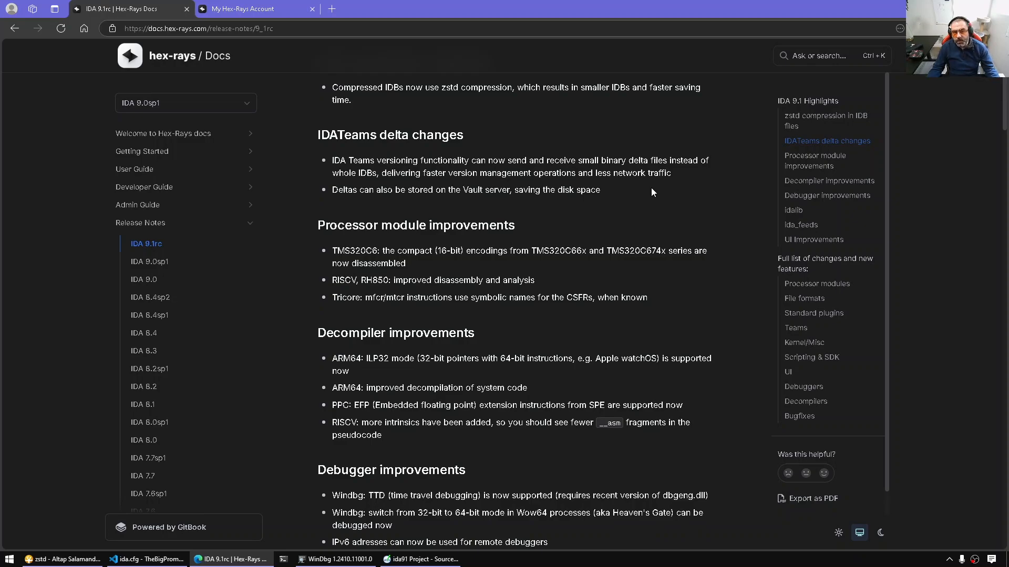
# Scroll the release notes past IDATeams delta changes to Processor module improvements
pyautogui.doubleClick(386, 134)
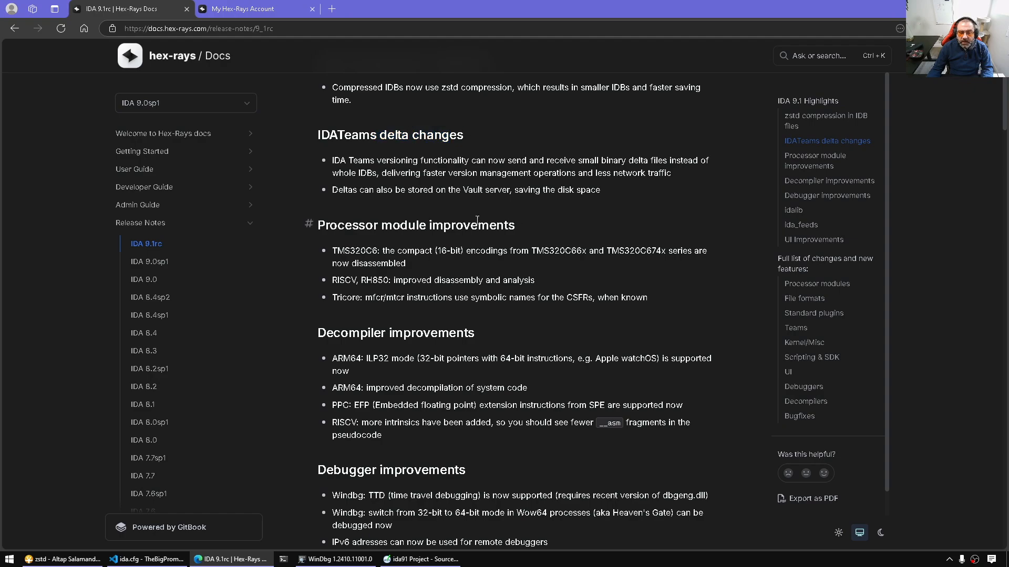
pyautogui.moveTo(410, 207)
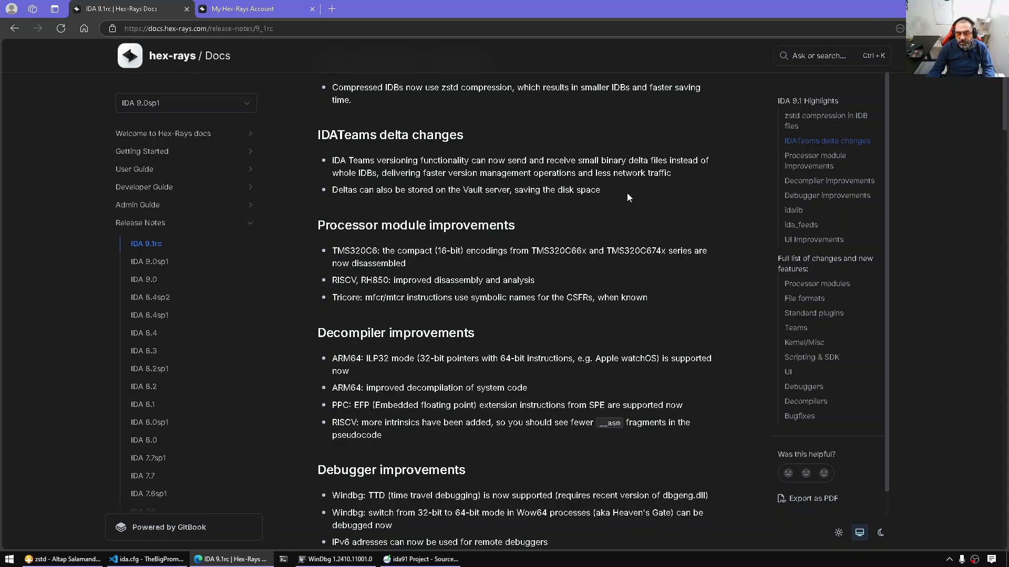
pyautogui.scroll(-3)
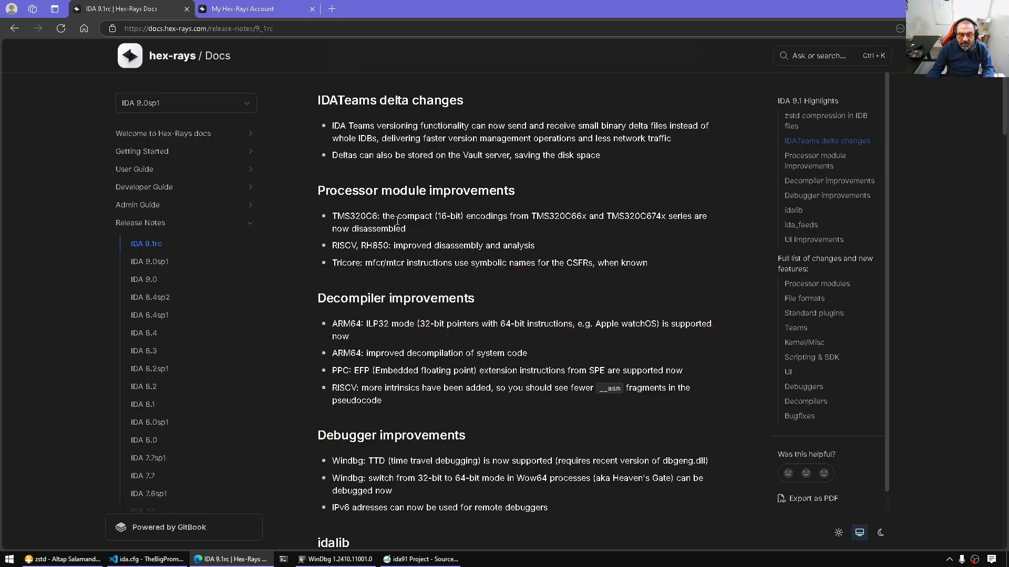
pyautogui.moveTo(448, 220)
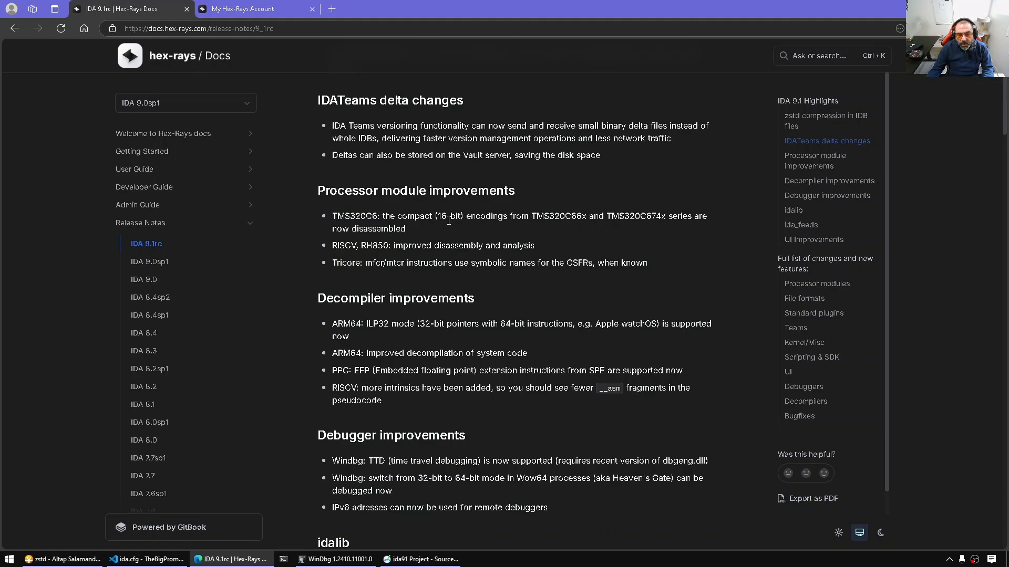
pyautogui.scroll(-3)
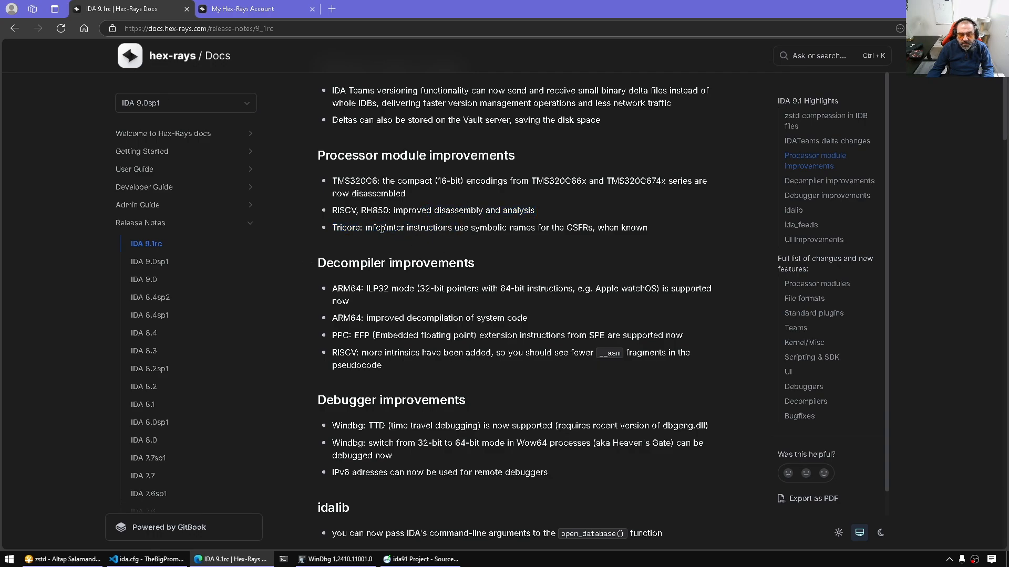
pyautogui.moveTo(671, 233)
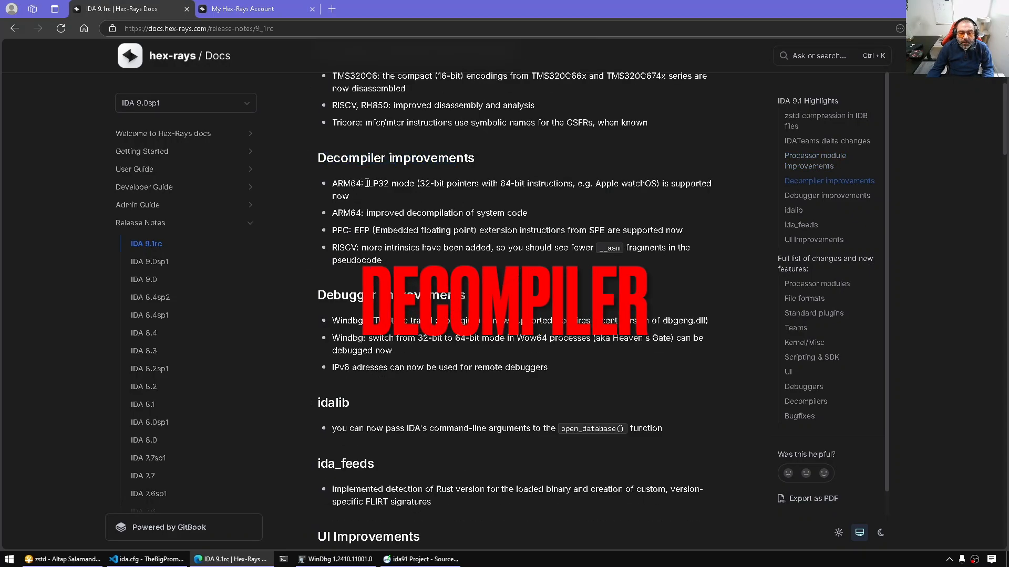
# Read the decompiler and debugger improvements on time travel debugging, then launch WinDbg
pyautogui.doubleClick(378, 183)
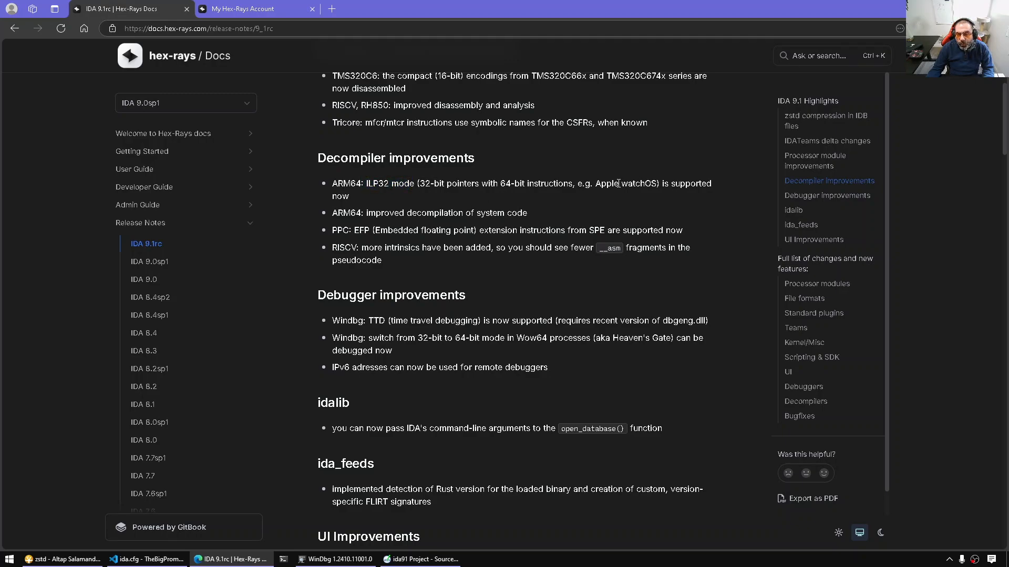
pyautogui.moveTo(644, 218)
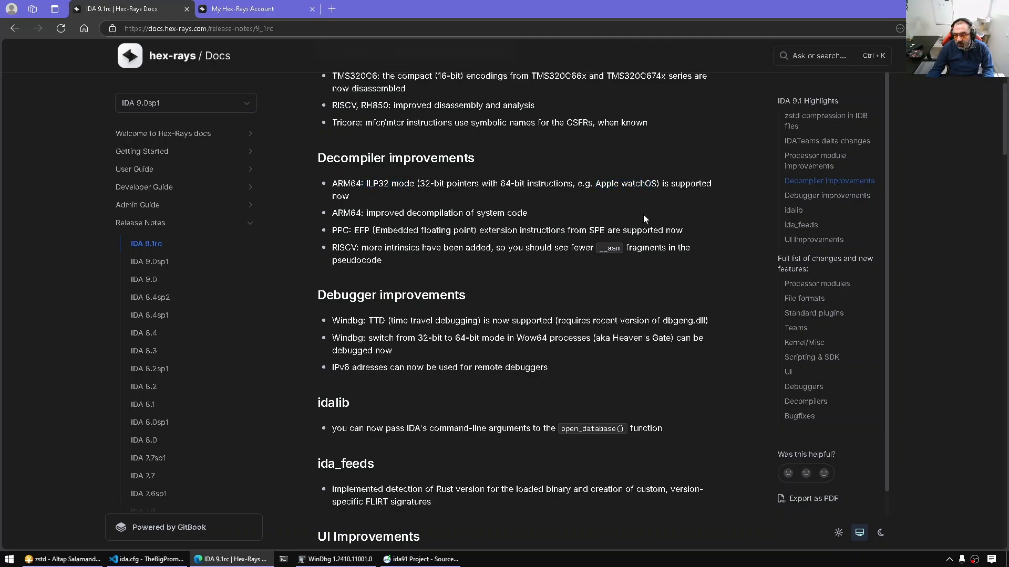
pyautogui.moveTo(566, 243)
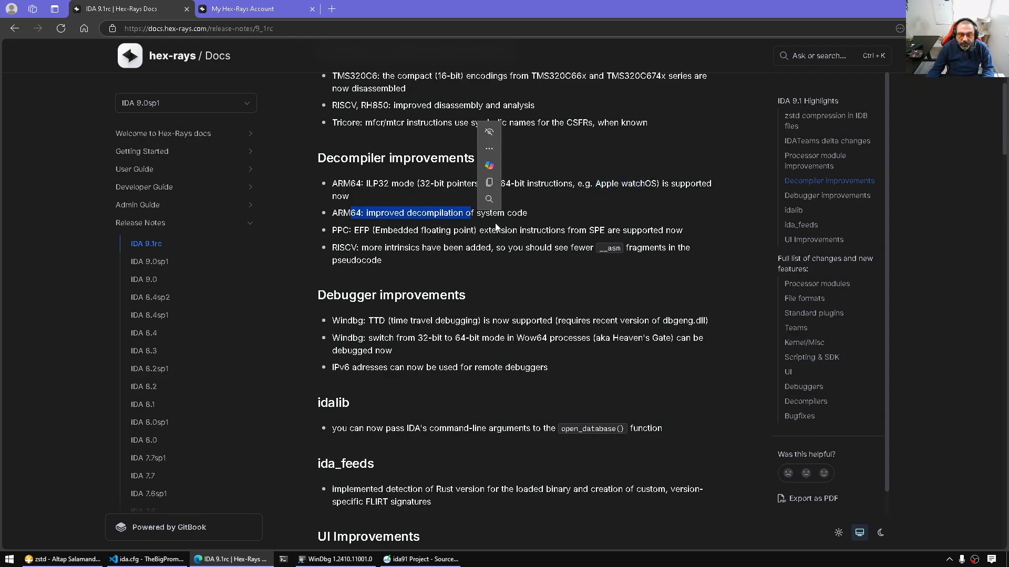
pyautogui.click(416, 251)
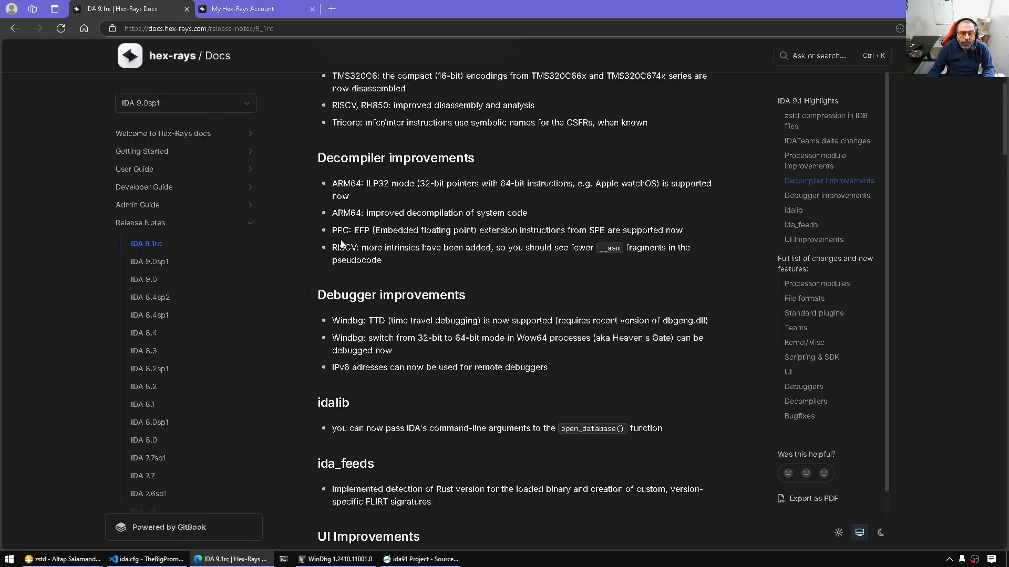
pyautogui.moveTo(481, 286)
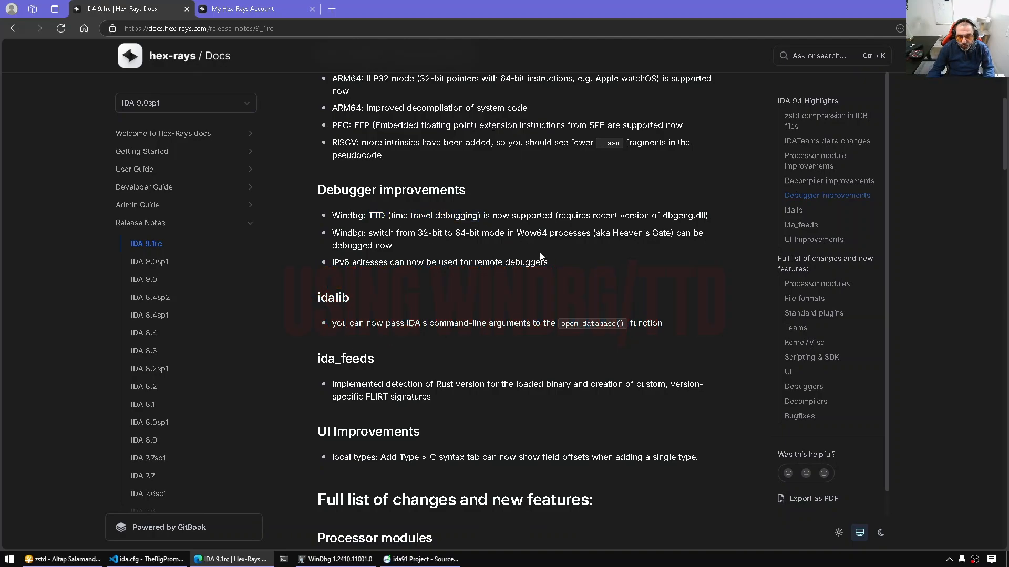
pyautogui.write('windbg')
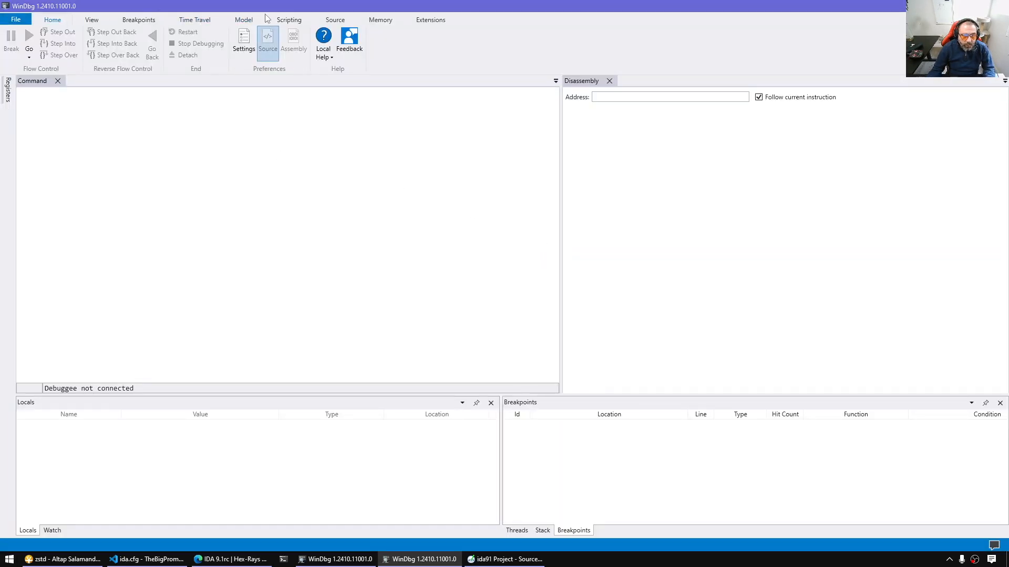
# Set up an advanced launch of simple.exe with Record with Time Travel Debugging ticked
pyautogui.click(106, 153)
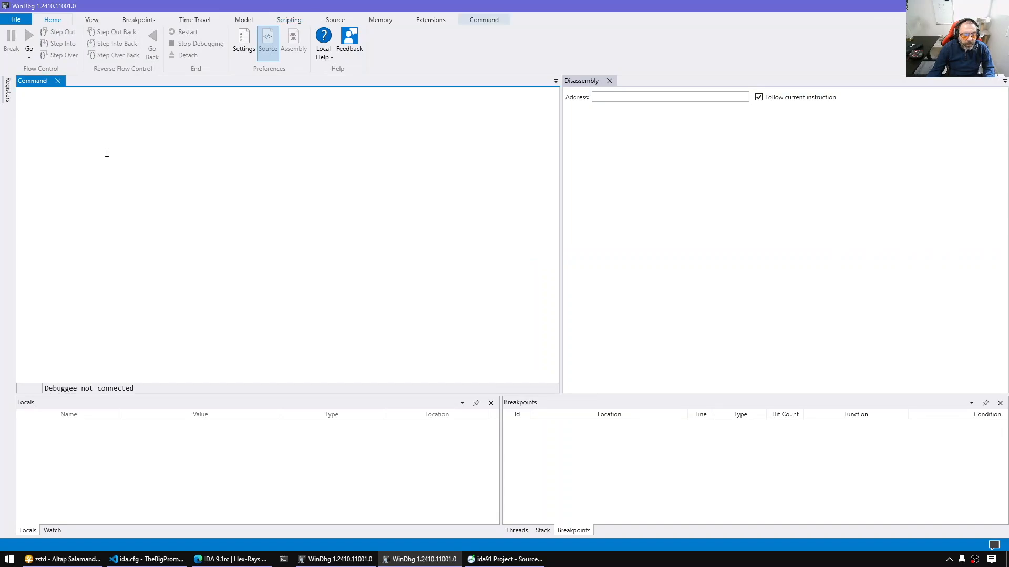
pyautogui.click(16, 19)
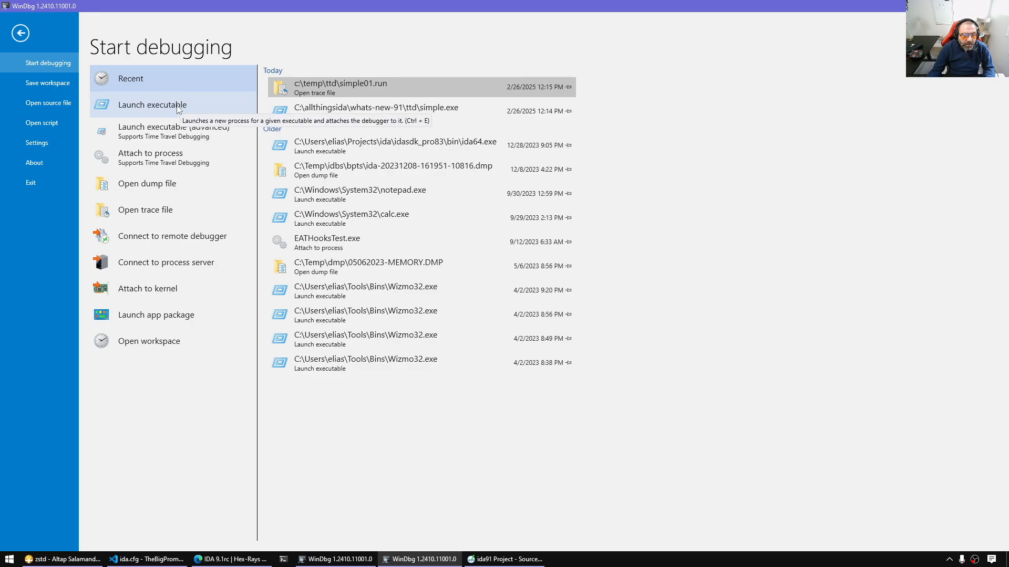
pyautogui.click(174, 130)
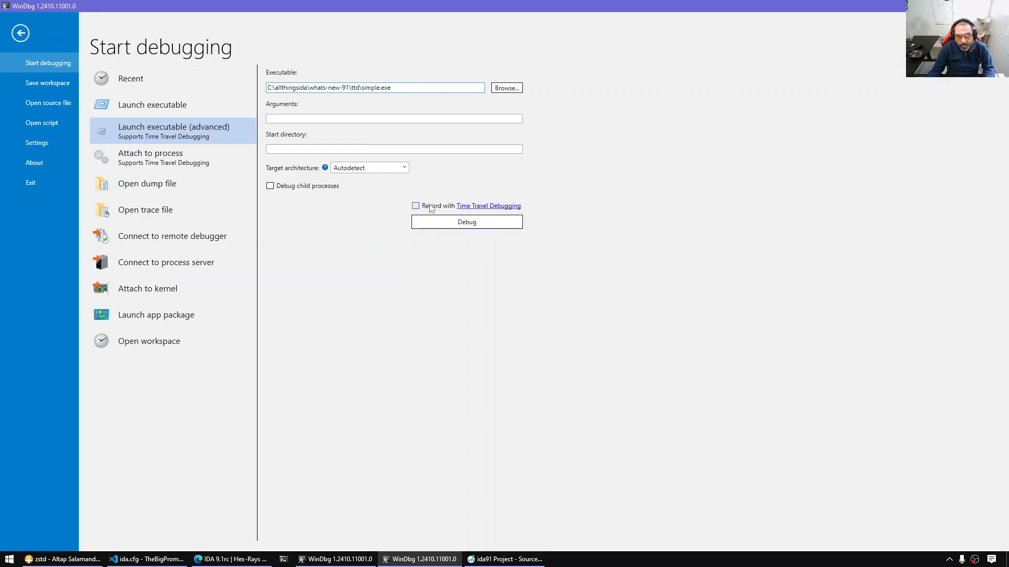
pyautogui.click(416, 205)
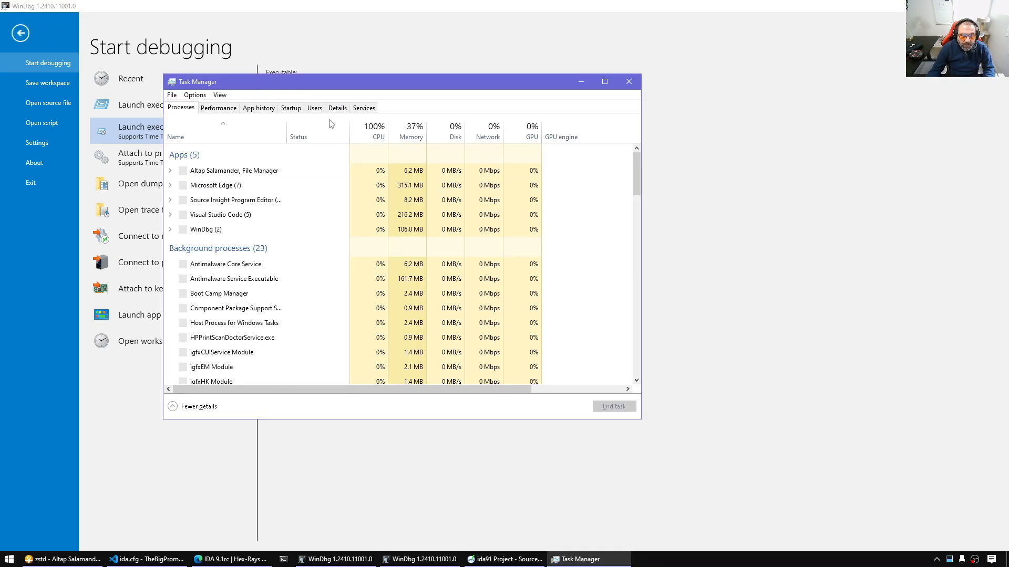
# From Task Manager's Details list, open the file location of DbgX.Shell.exe
pyautogui.click(337, 107)
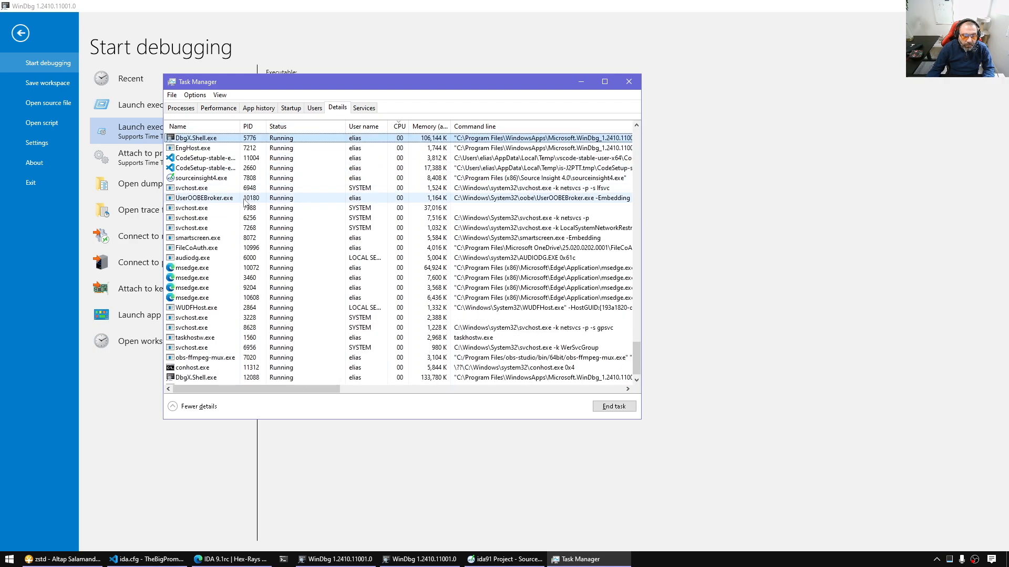
pyautogui.rightClick(196, 138)
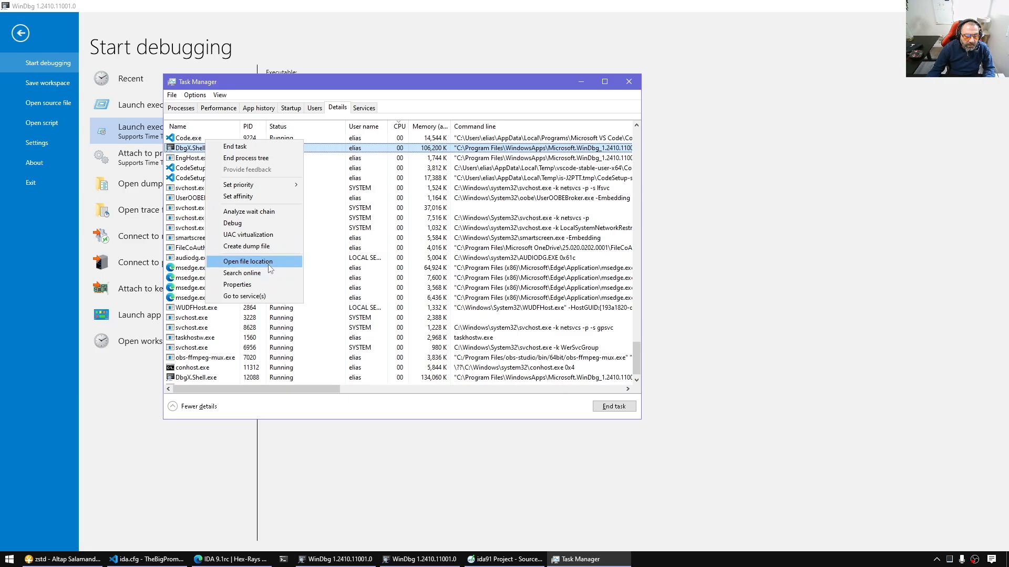
pyautogui.click(246, 262)
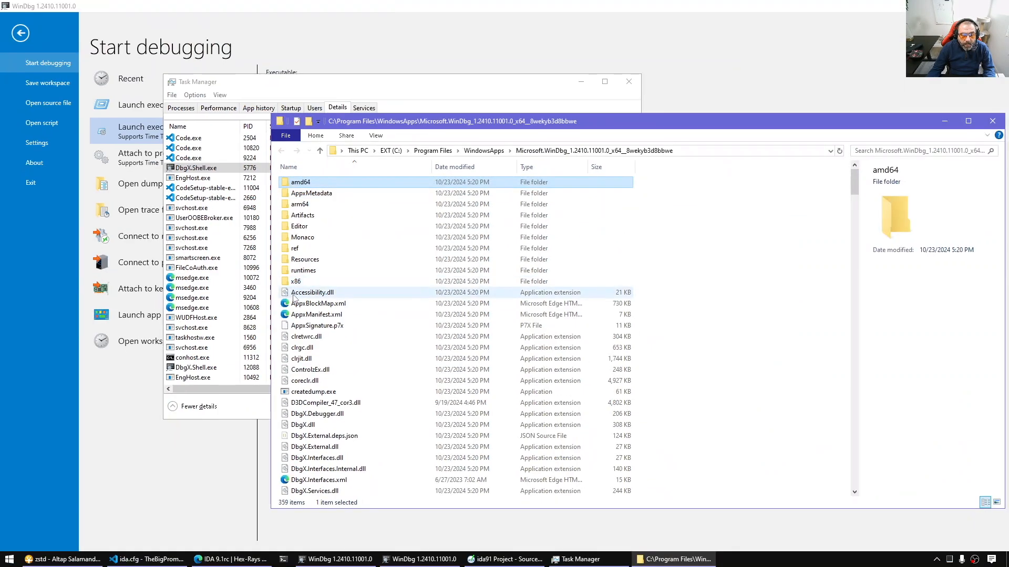
# Go into amd64\ttd to show TTD.exe and its recording DLLs, then return to WinDbg
pyautogui.doubleClick(300, 182)
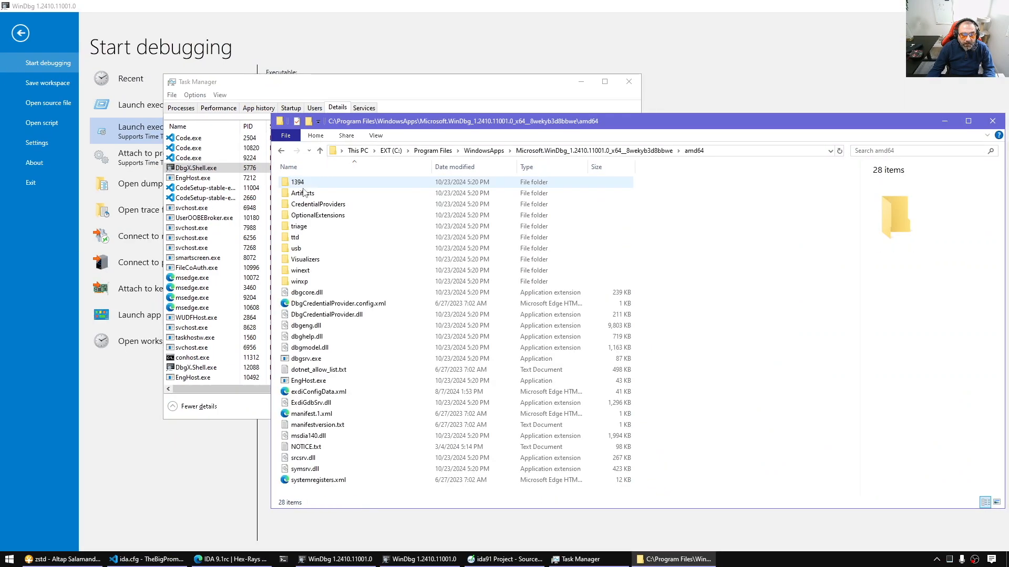
pyautogui.doubleClick(294, 237)
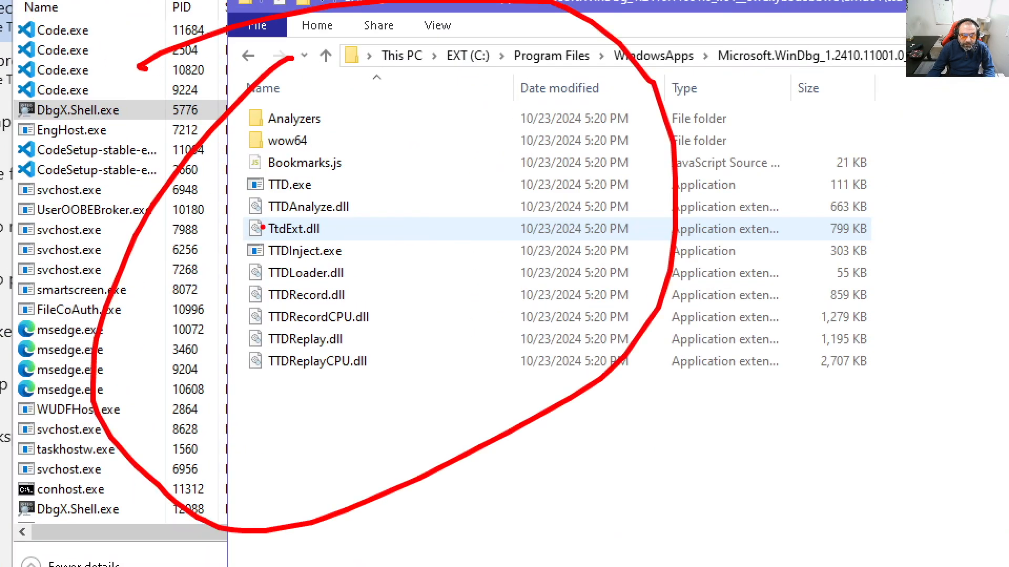
pyautogui.moveTo(155, 202); pyautogui.dragTo(264, 187)
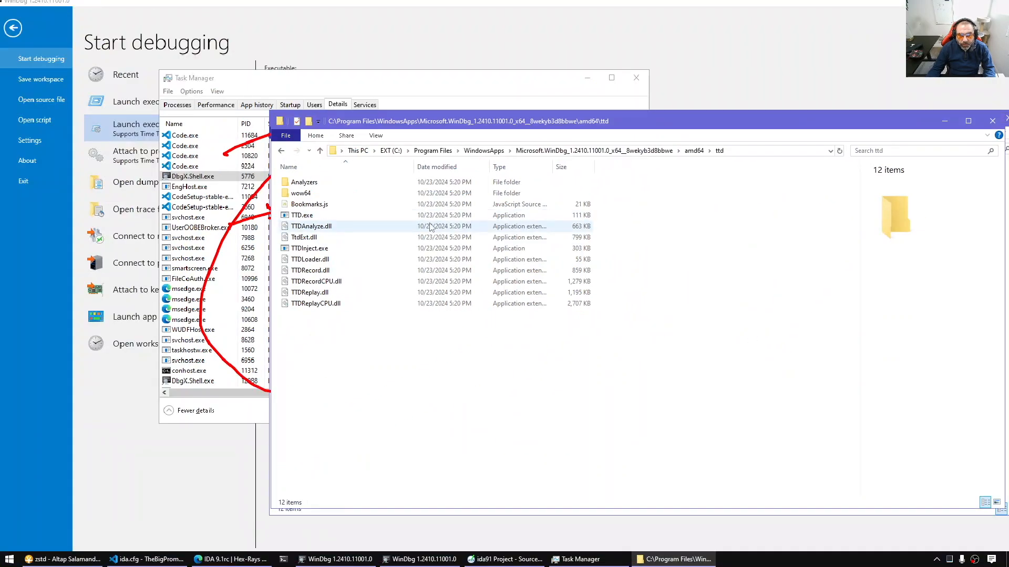
pyautogui.click(309, 292)
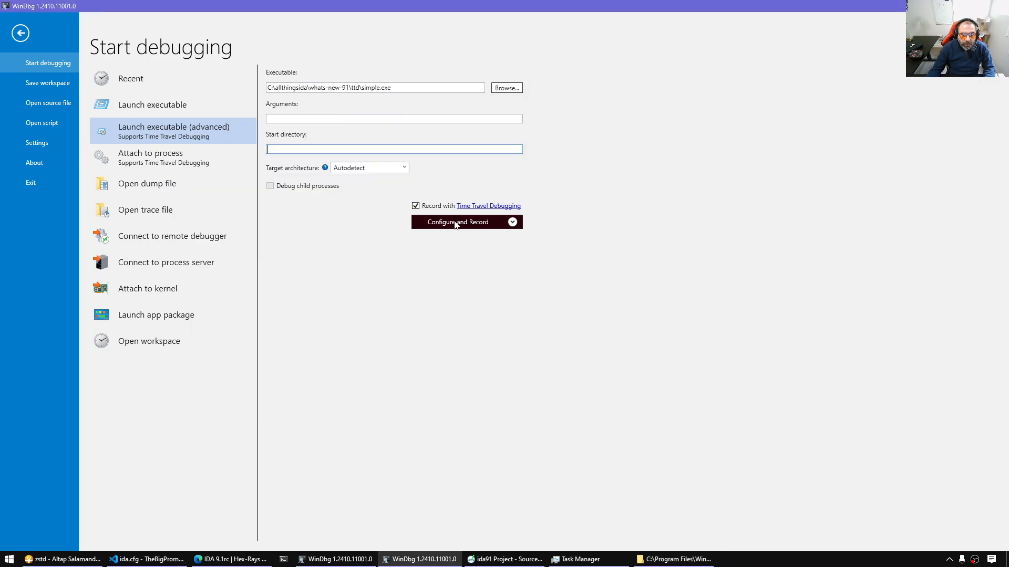
# Set the trace save location to c:\temp\ttd2 and record simple.exe
pyautogui.click(459, 222)
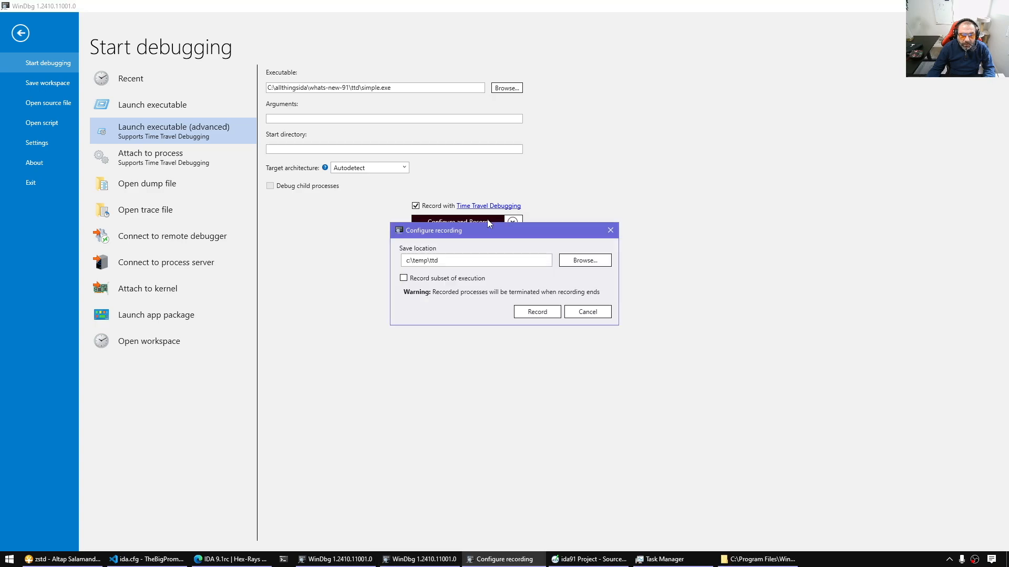
pyautogui.click(476, 259)
pyautogui.write('2')
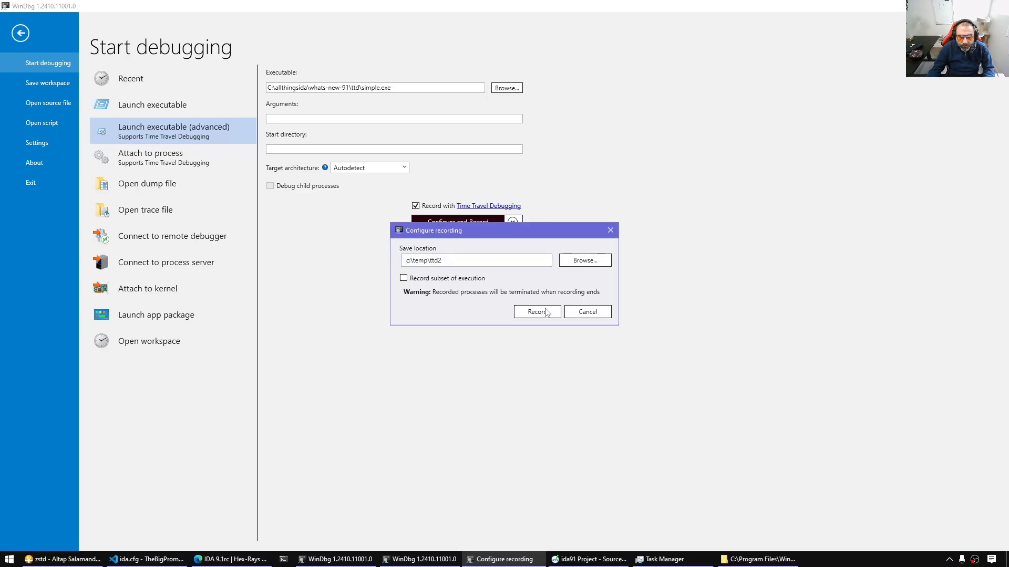
pyautogui.click(536, 312)
pyautogui.write('c:\\temp\\ttd2')
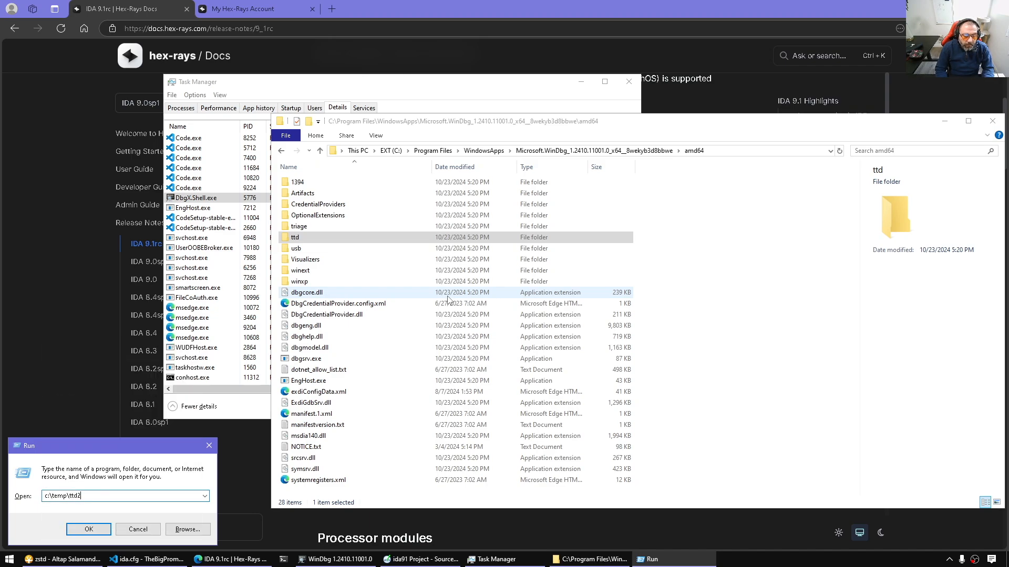
# Open c:\temp\ttd2 in File Explorer via the Run dialog
pyautogui.click(89, 529)
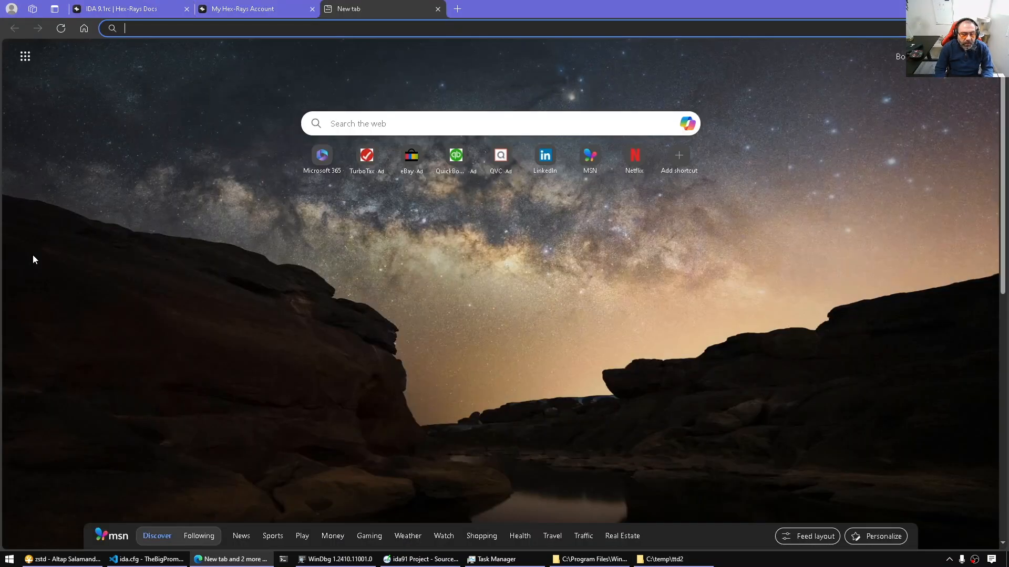
# Search for the airbus ttd plugin and read the airbus-cert/ttddbg repository README on GitHub
pyautogui.write('airbus-cert/ttddbg')
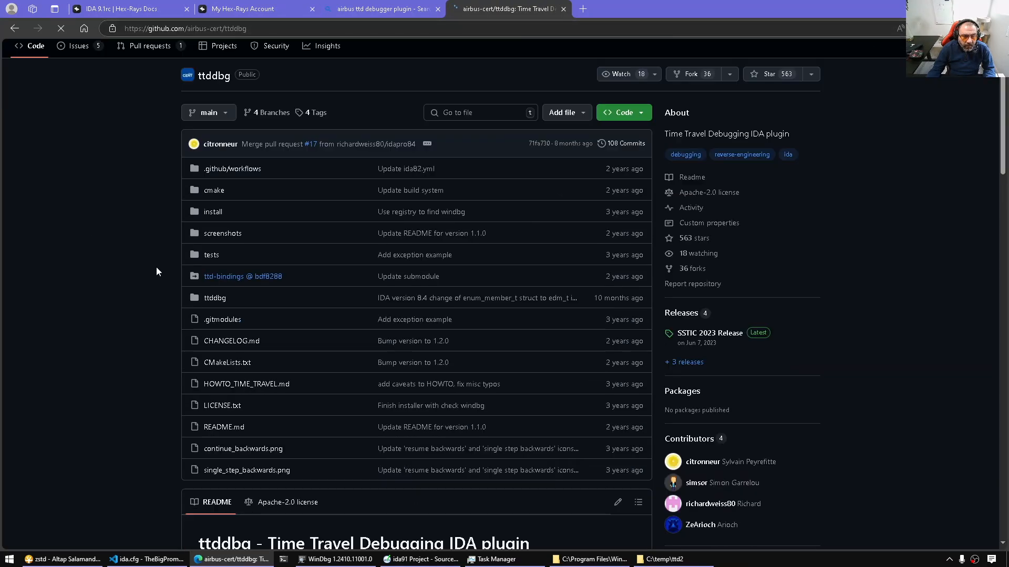
pyautogui.scroll(-3)
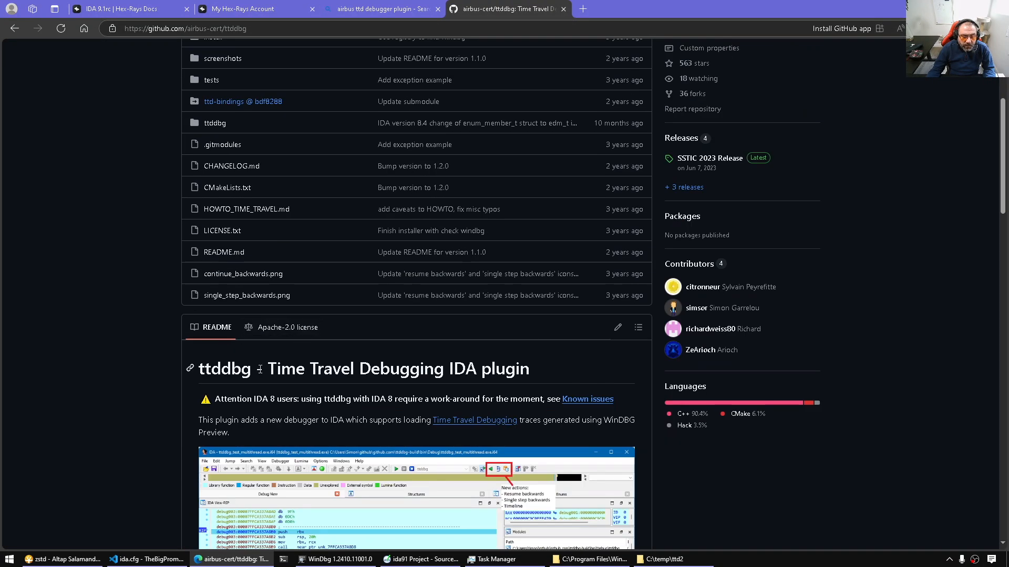
pyautogui.scroll(-3)
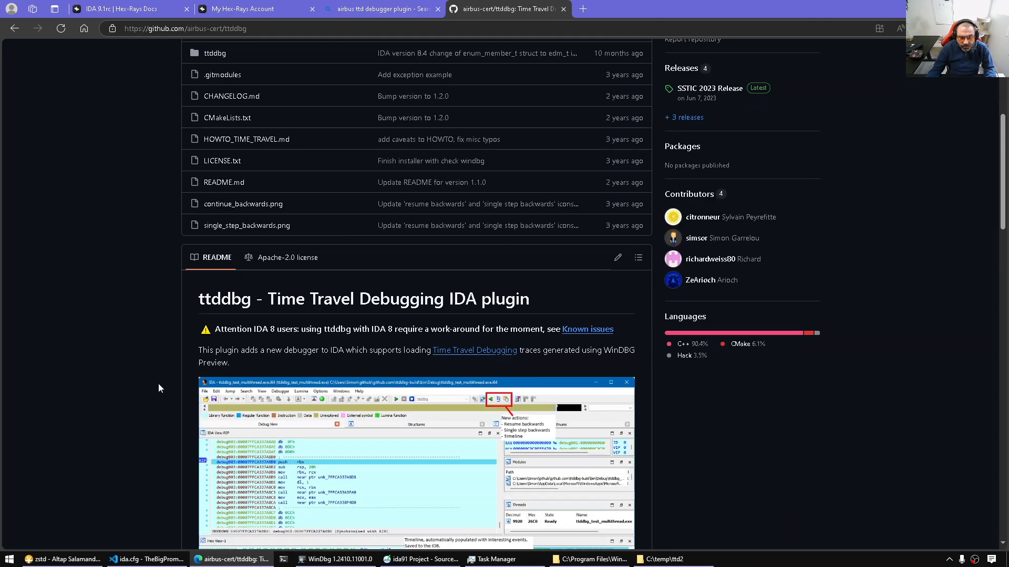
pyautogui.scroll(-3)
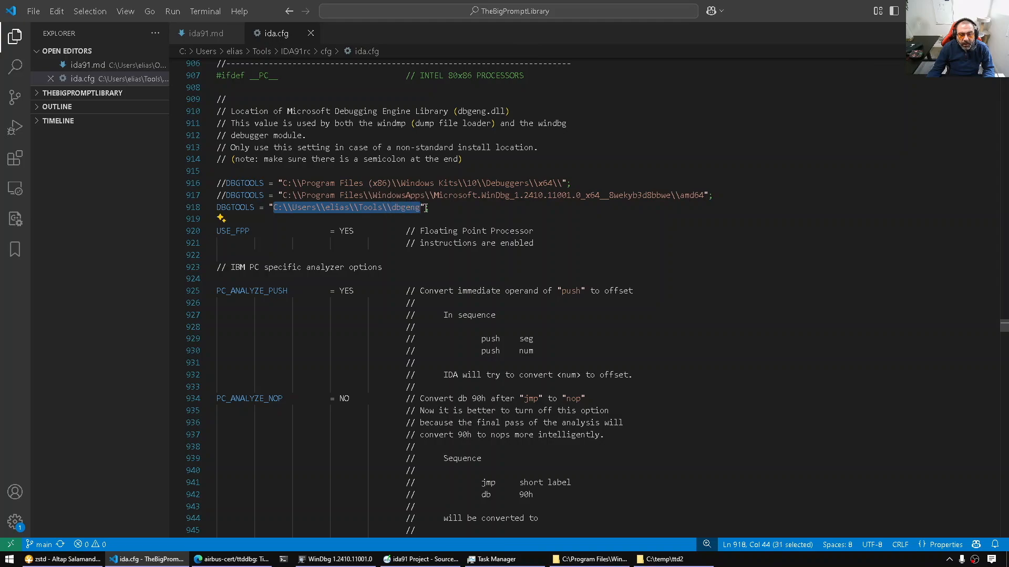
# Highlight the local dbgeng folder in ida.cfg's DBGTOOLS path and compare it with the WinDbg amd64 folder in the file manager
pyautogui.click(273, 207)
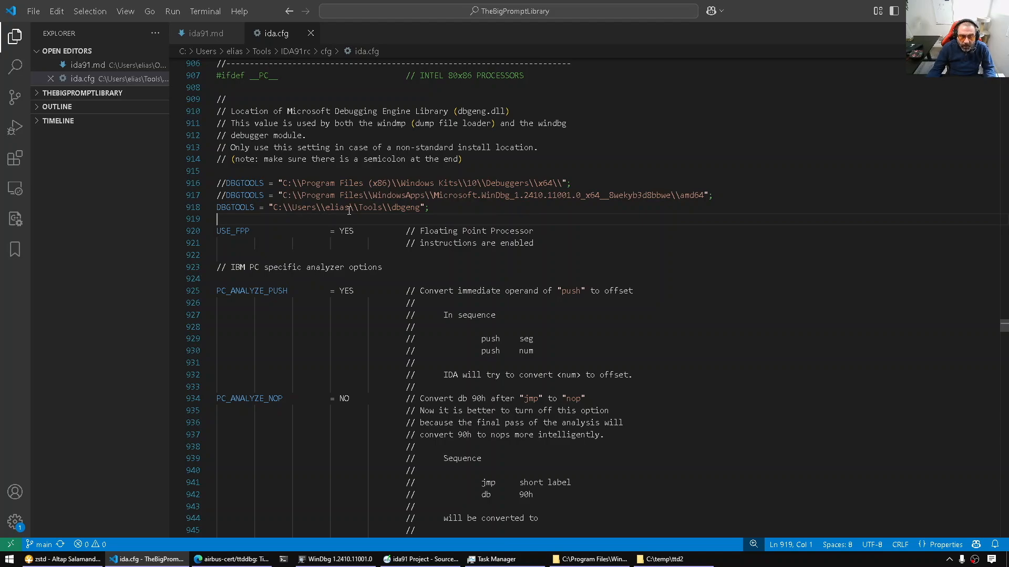
pyautogui.doubleClick(406, 207)
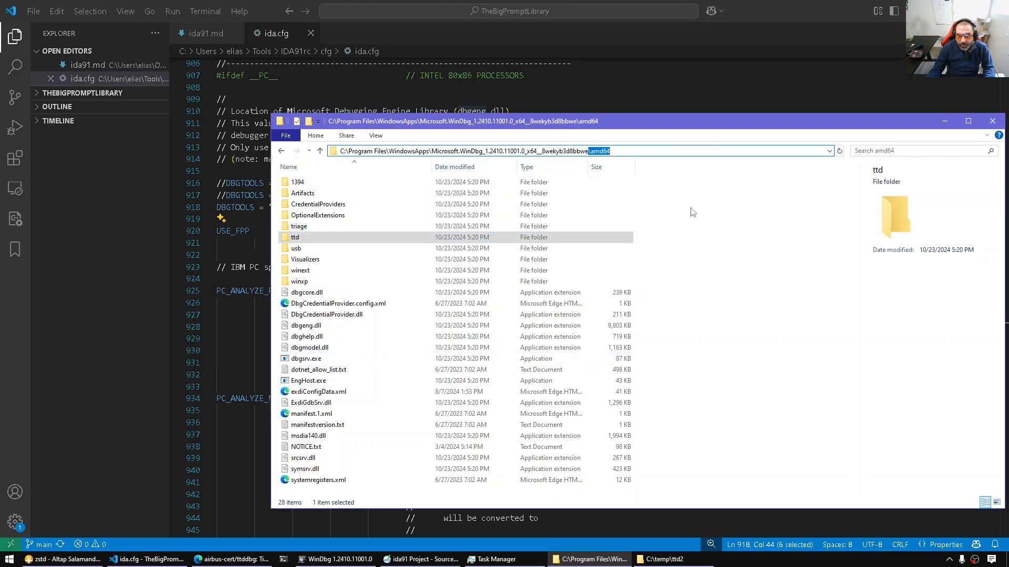
pyautogui.press('ctrl+a')
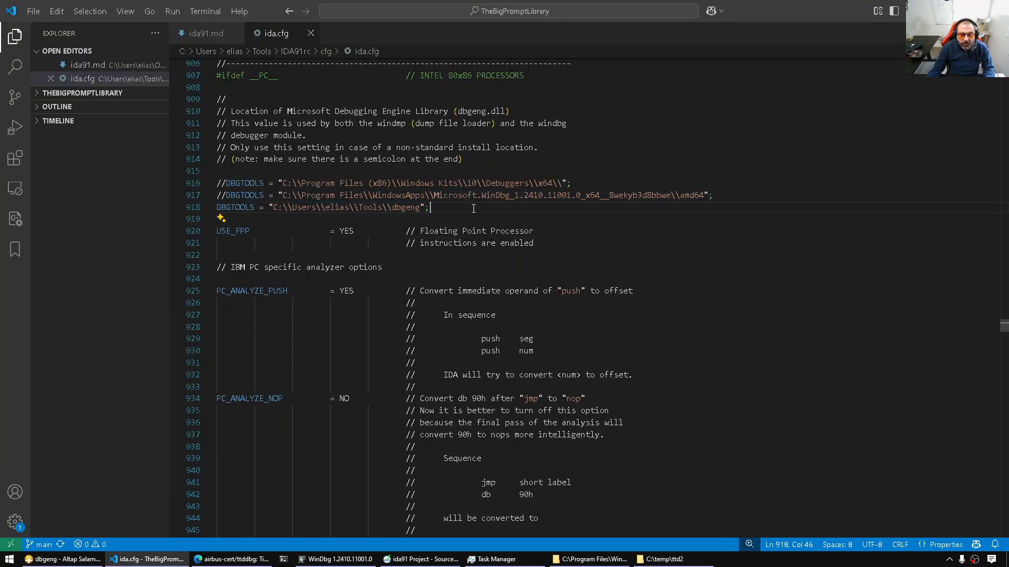
pyautogui.click(62, 559)
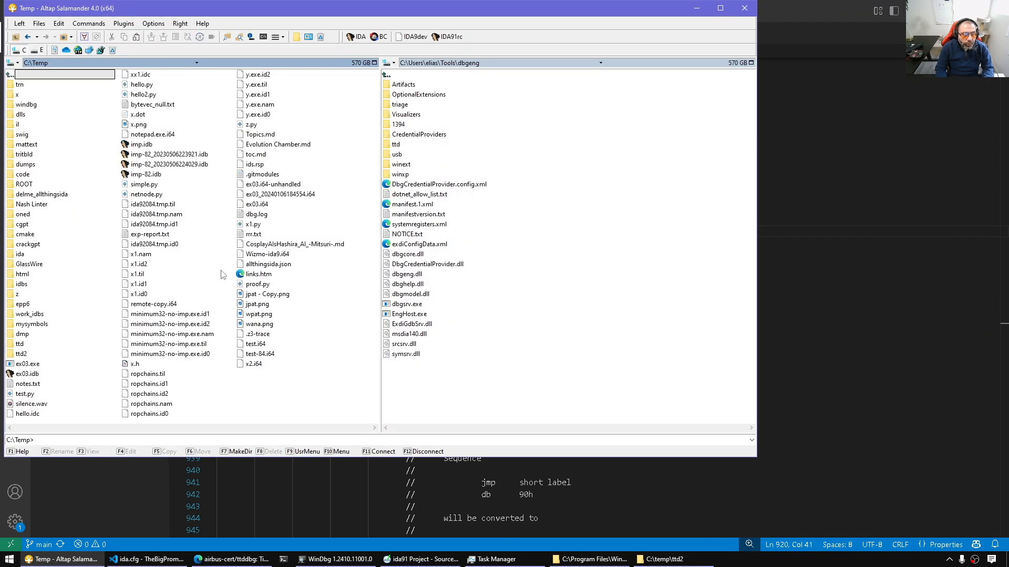
# Load C:\Temp\ttd2\simple01.run into IDA as a WinDbg TTD trace
pyautogui.doubleClick(21, 353)
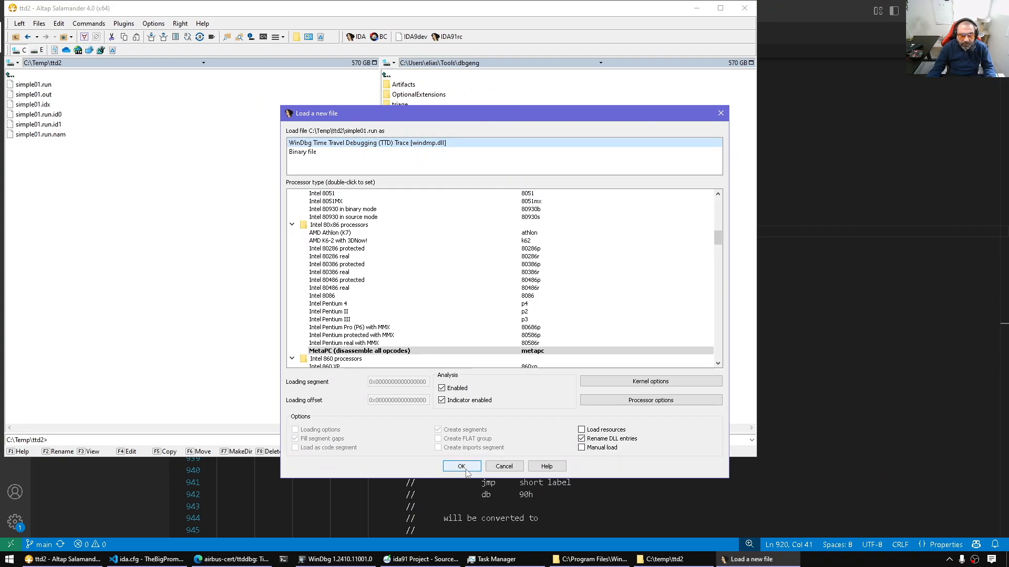
pyautogui.click(460, 465)
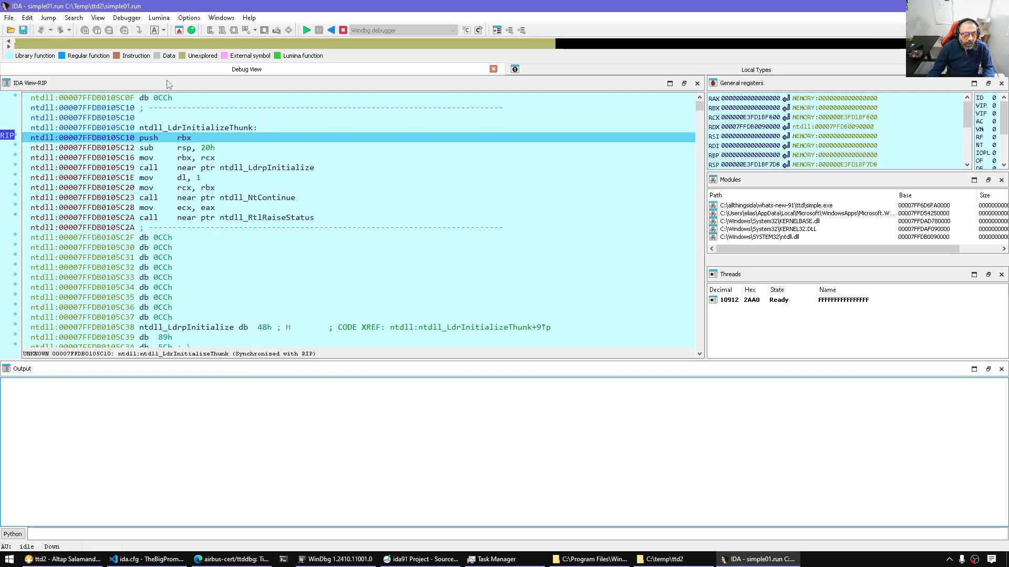
# Review the Debugger menu's backwards stepping commands and step the trace forward to the LdrpInitialize call
pyautogui.click(126, 18)
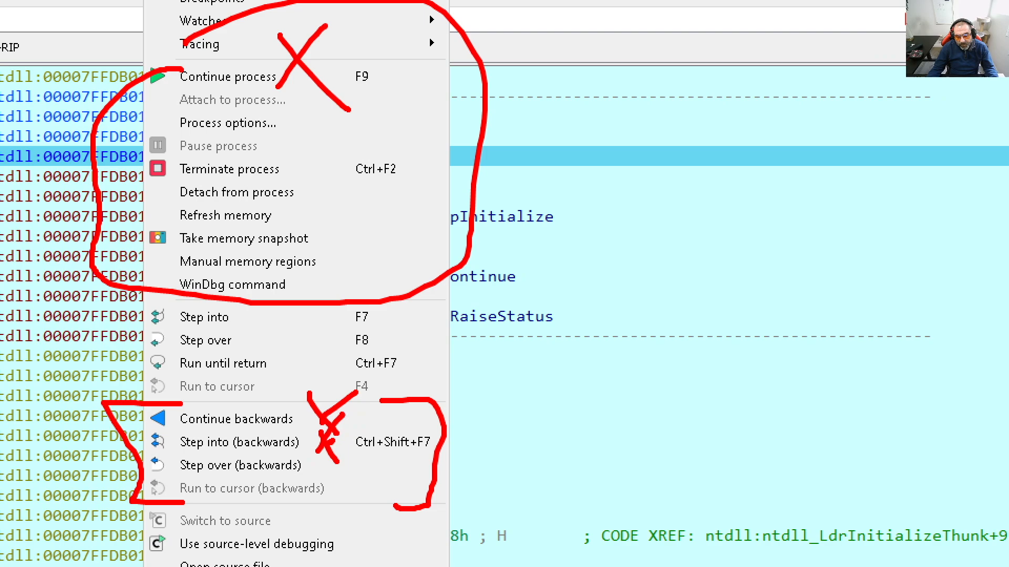
pyautogui.moveTo(348, 418); pyautogui.dragTo(366, 482)
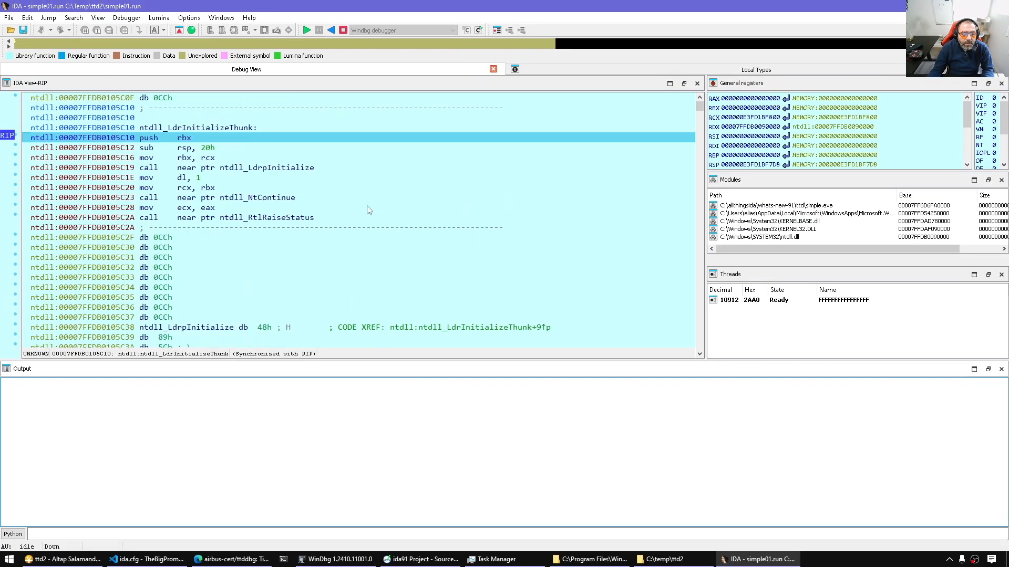
pyautogui.click(250, 227)
pyautogui.write('u')
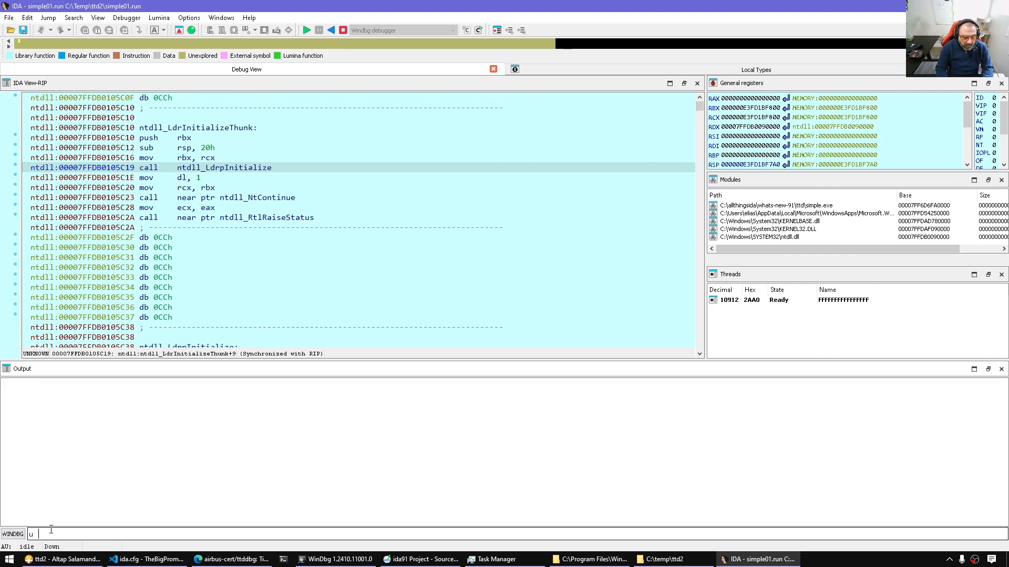
# Disassemble the entry point with 'u @$exentry' and step over instructions to the call at 7FF6D6FA1059
pyautogui.write('@$exentry')
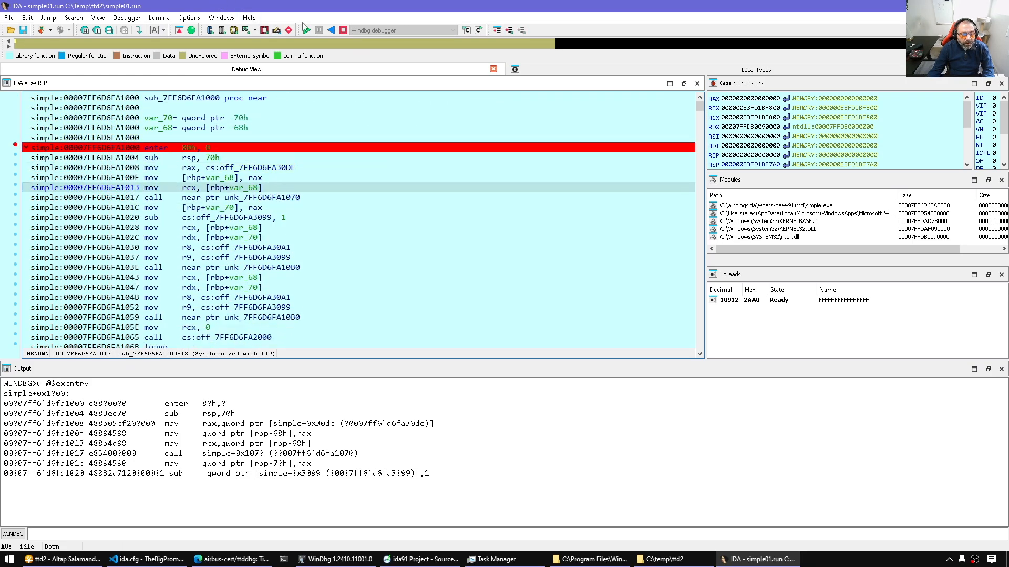
pyautogui.click(329, 30)
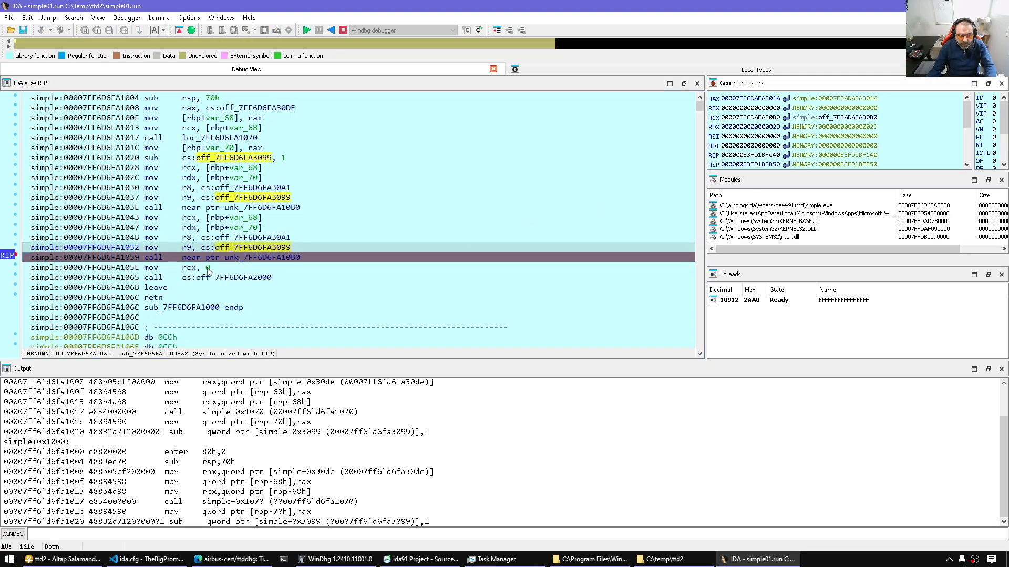
pyautogui.moveTo(276, 256)
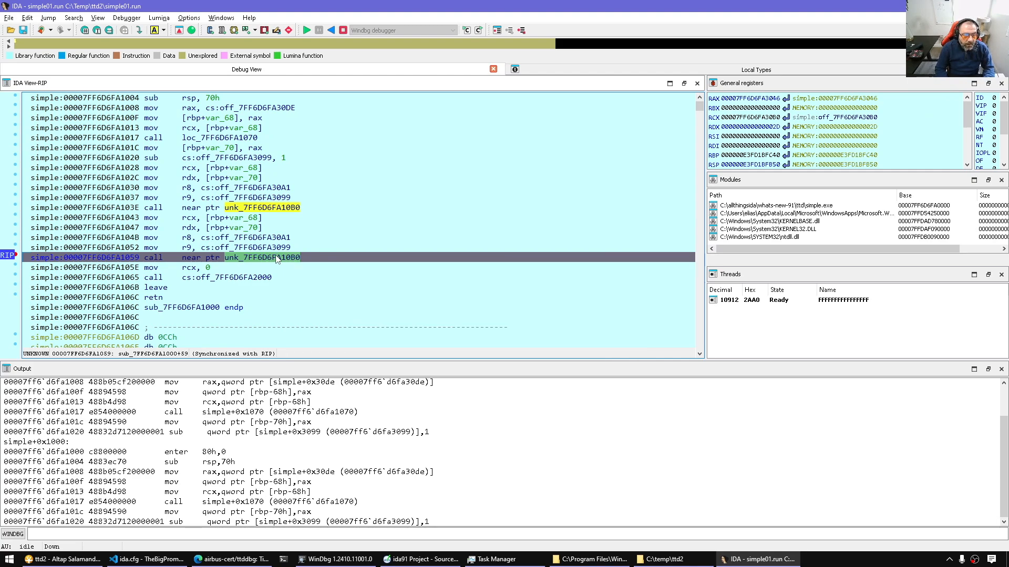
# Step into backwards twice, then run to cursor backwards to return to the start of sub_7FF6D6FA1000
pyautogui.click(126, 18)
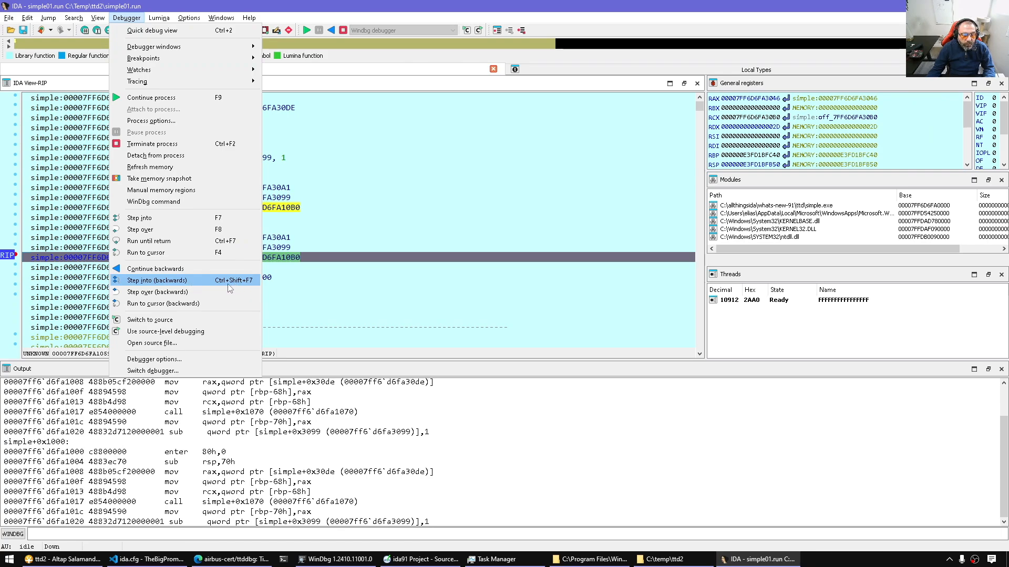
pyautogui.click(156, 279)
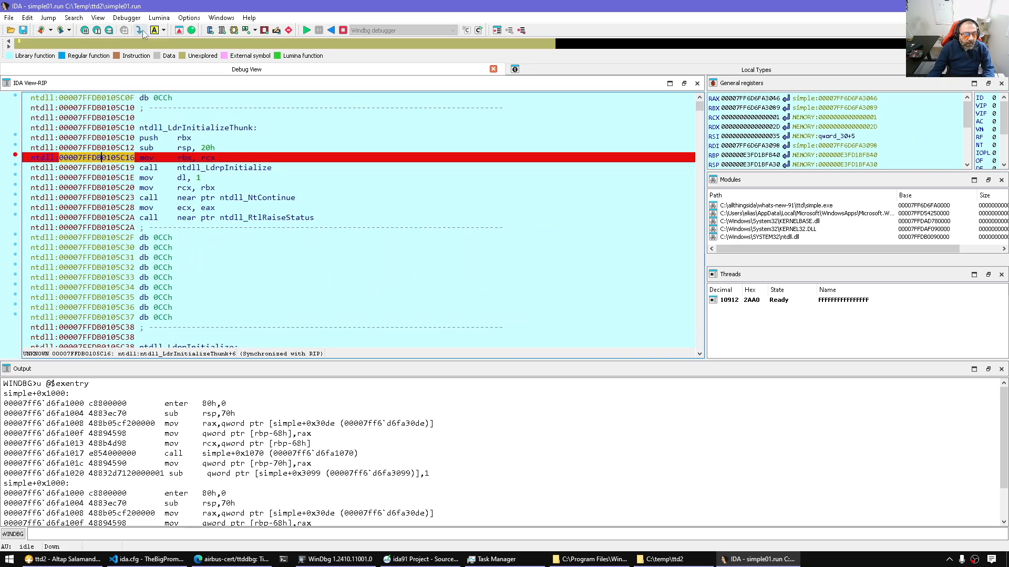
pyautogui.click(126, 18)
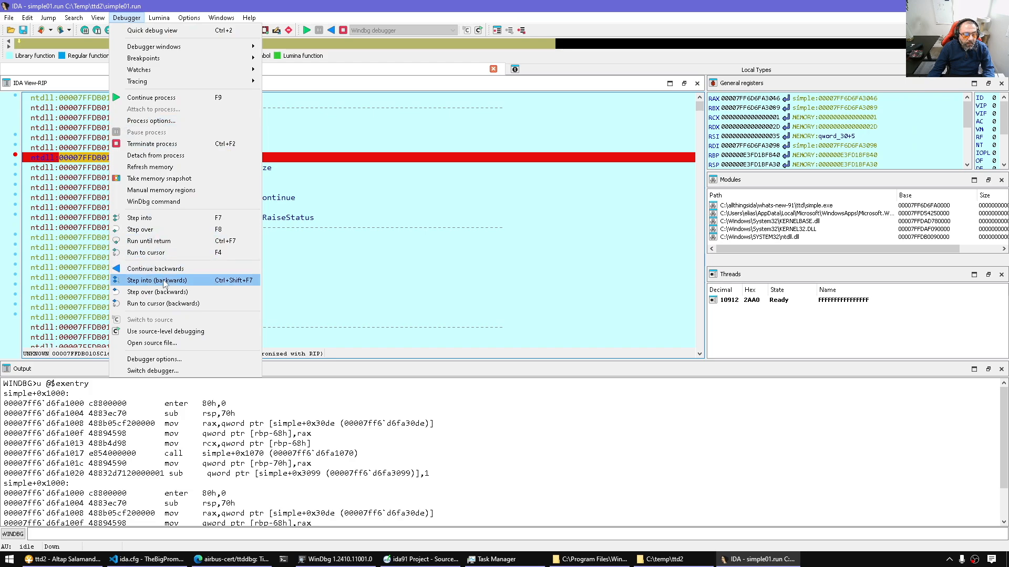
pyautogui.click(156, 280)
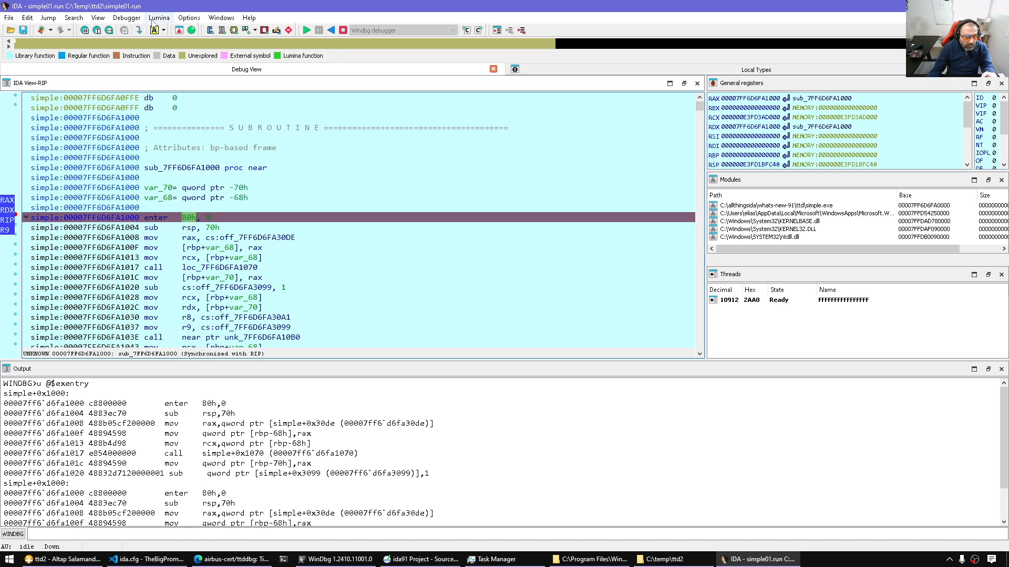
pyautogui.click(126, 18)
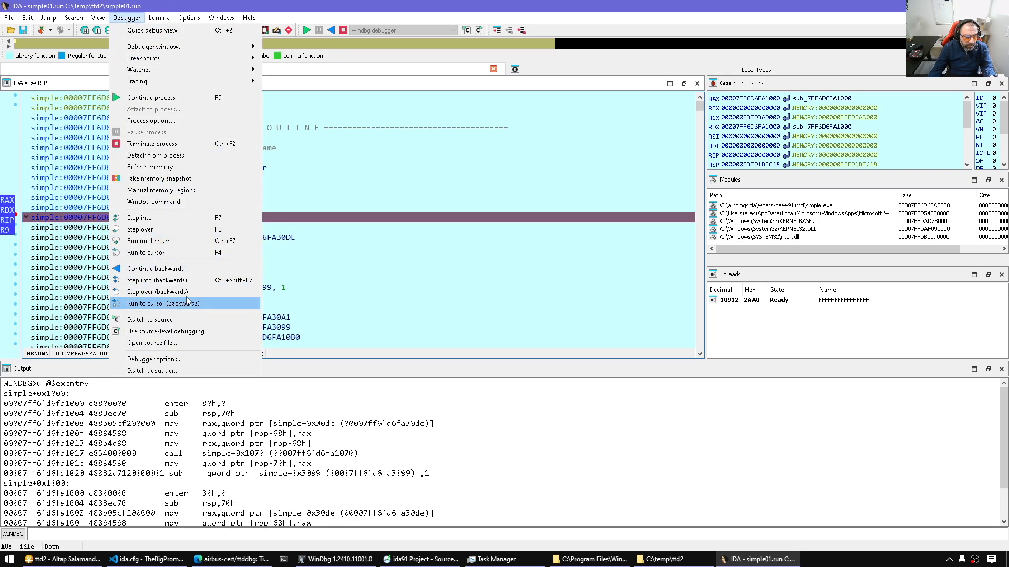
pyautogui.click(164, 303)
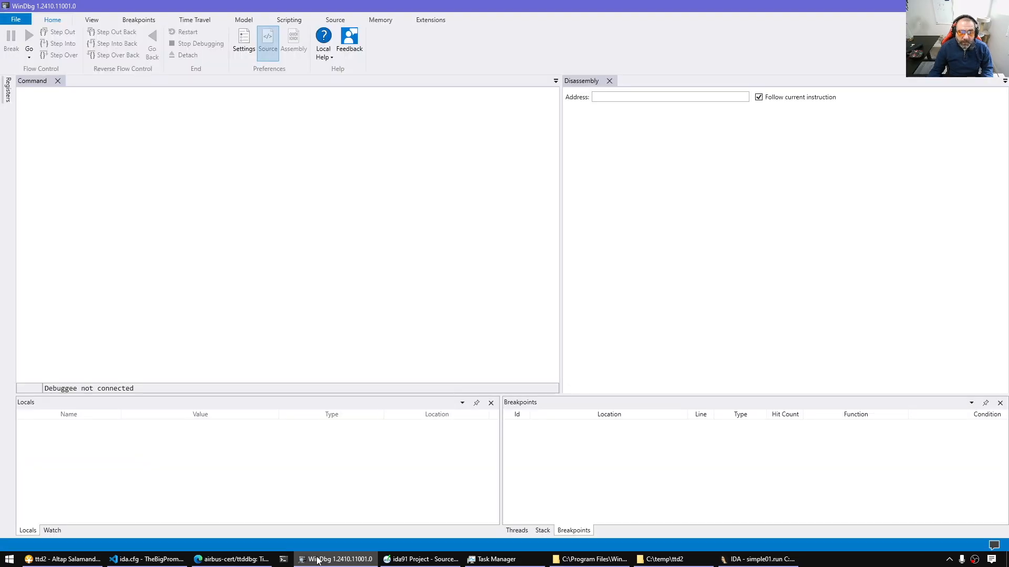
# Switch from WinDbg to Source Insight showing dbg.hpp's step_into_backwards and step_over_backwards functions
pyautogui.click(759, 559)
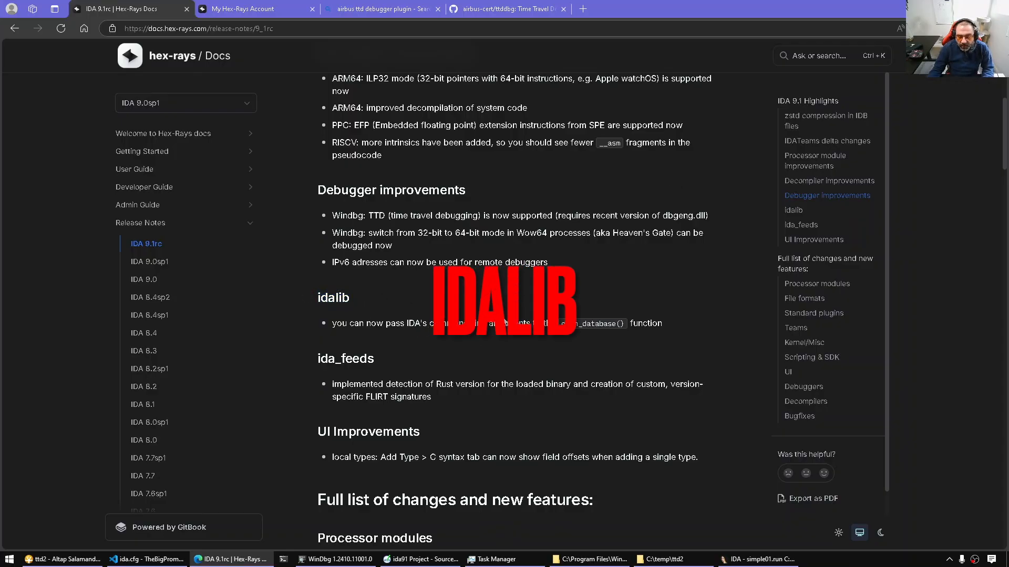
pyautogui.click(418, 559)
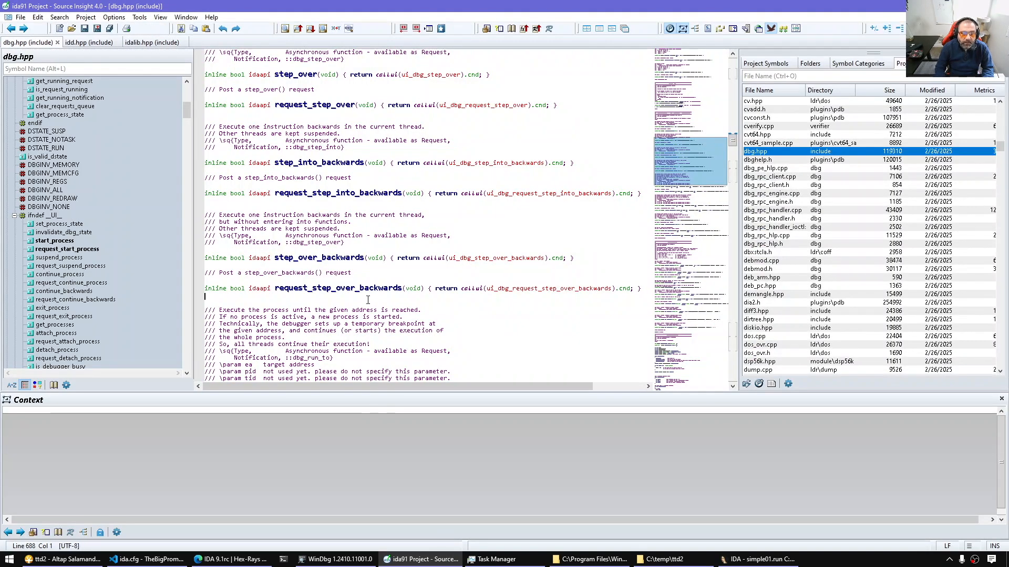
# Open idalib.hpp, highlight open_database, and compare it with the idalib release note in the browser
pyautogui.write('idali.h')
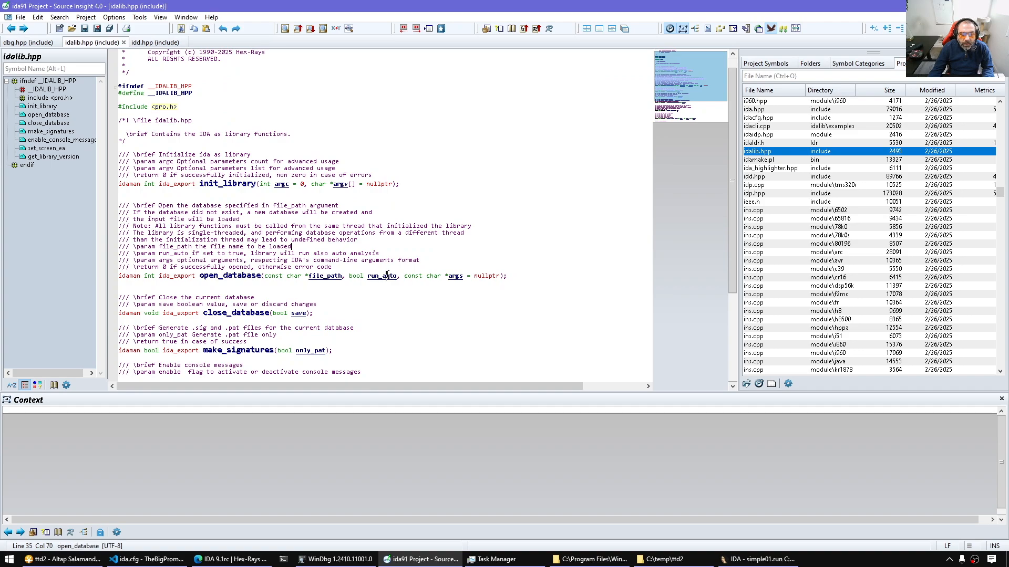
pyautogui.doubleClick(229, 275)
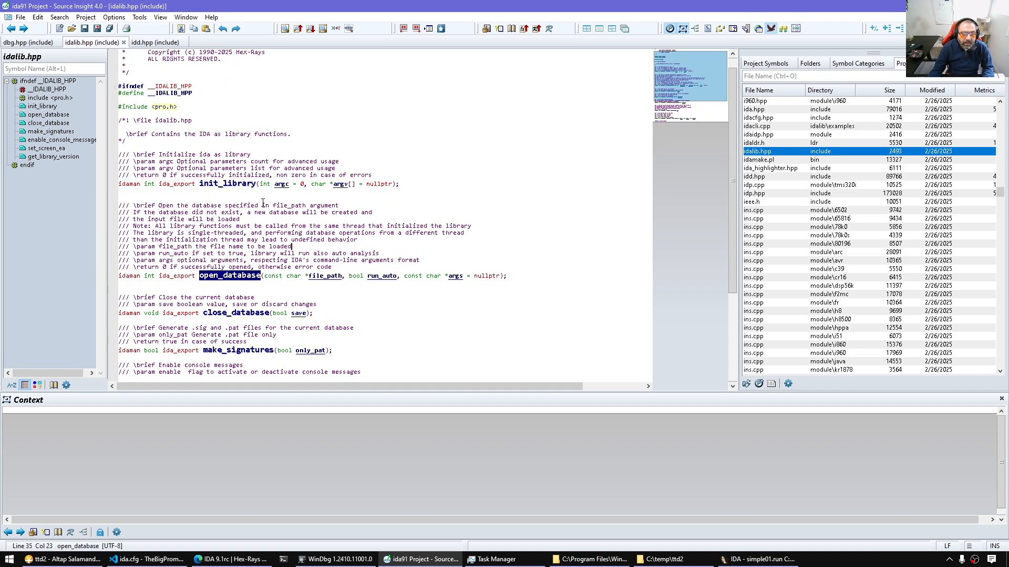
pyautogui.click(231, 558)
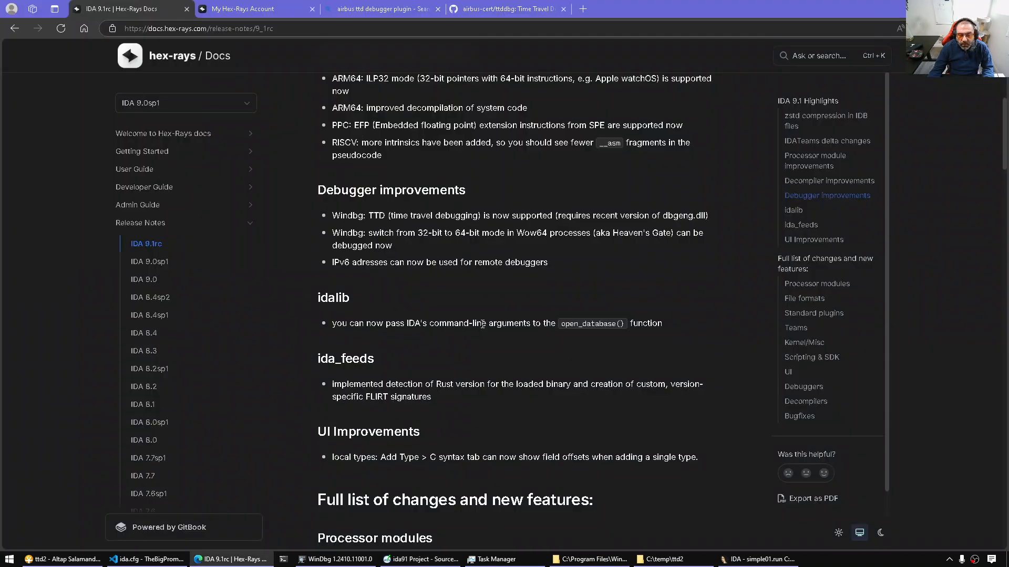
pyautogui.click(420, 559)
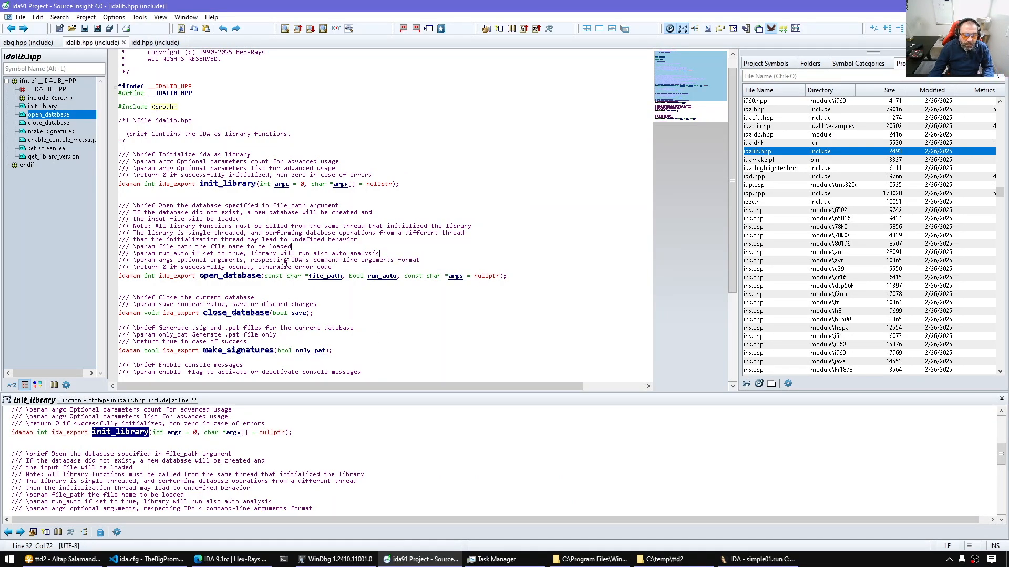
pyautogui.click(229, 559)
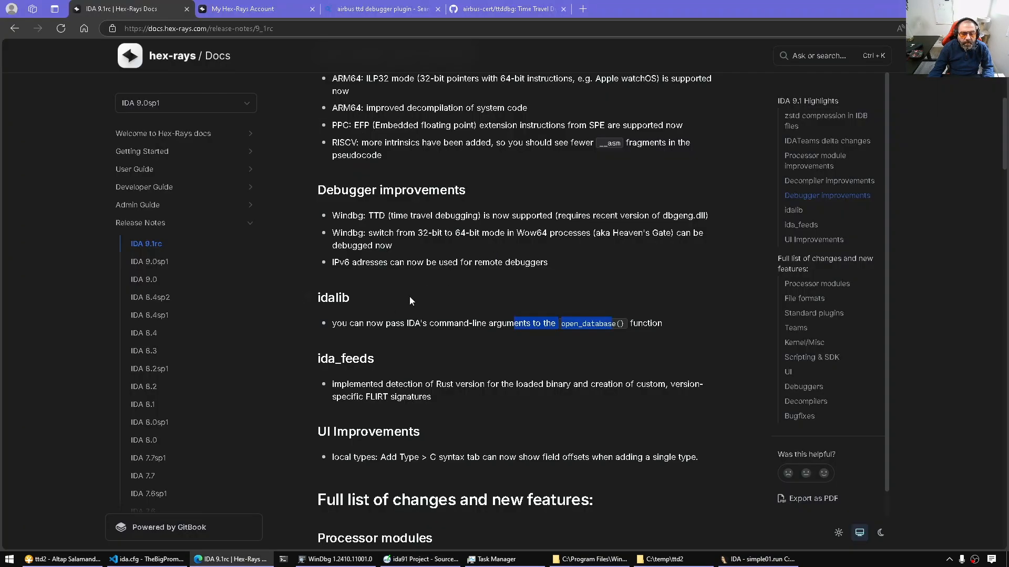
# Scroll the release notes to the UI Improvements note on C syntax field offsets and switch to IDA
pyautogui.scroll(-3)
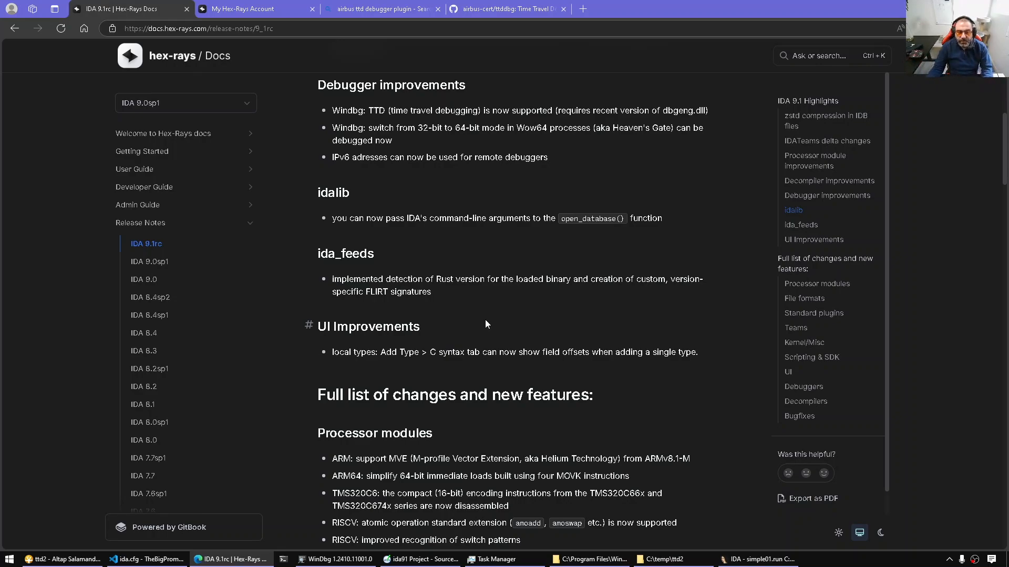
pyautogui.scroll(-3)
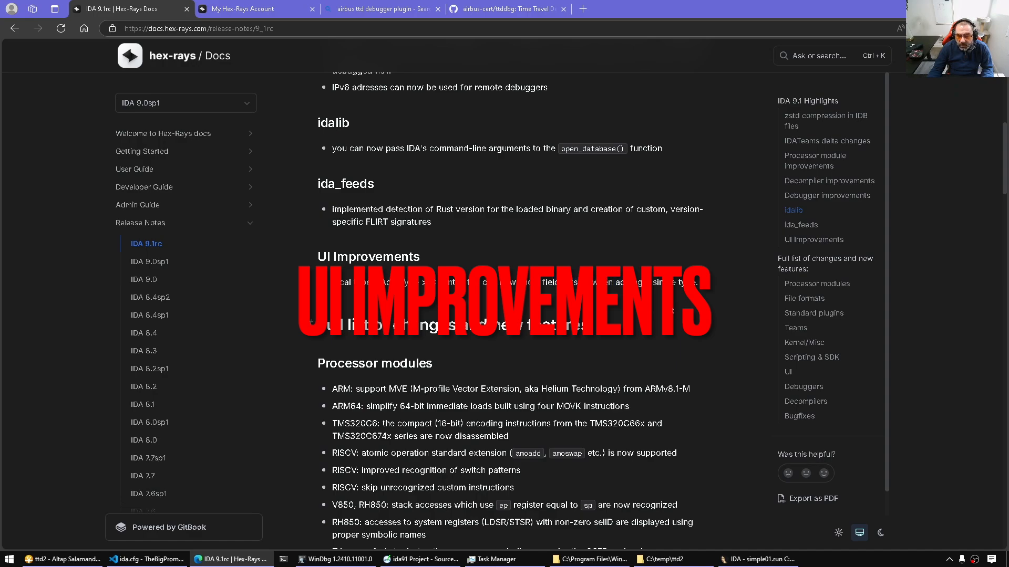
pyautogui.click(764, 559)
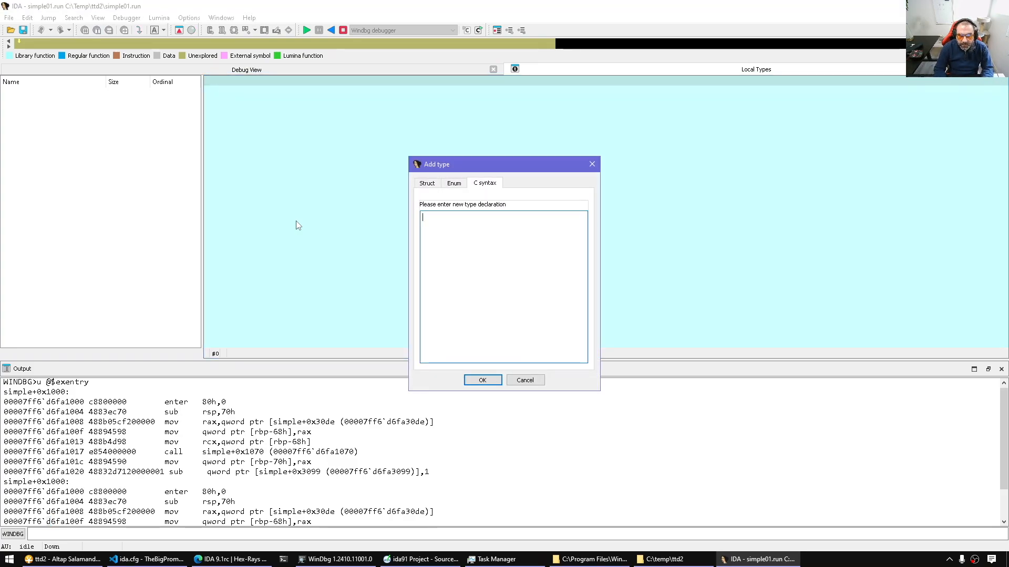
# Declare struct abc_t with int fields a, b, c in C syntax, add it to Local Types and view its field offsets
pyautogui.write('struct abc_t')
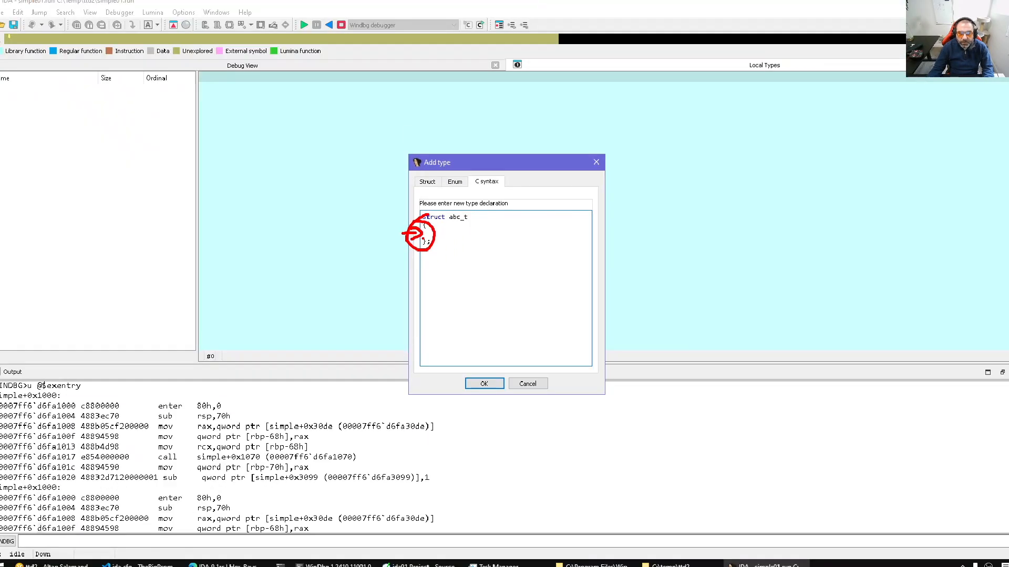
pyautogui.write('int a;')
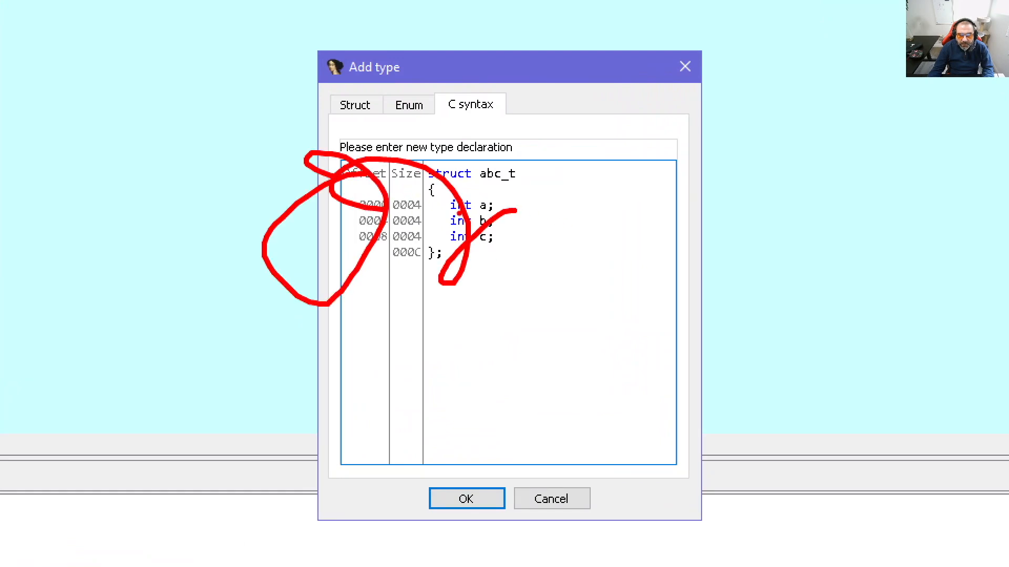
pyautogui.click(465, 498)
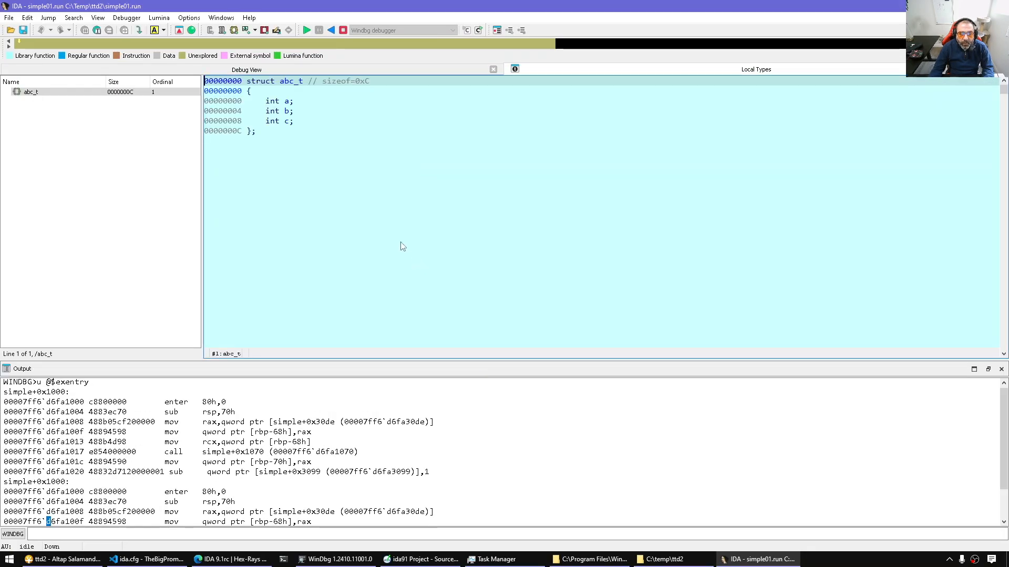
pyautogui.click(276, 101)
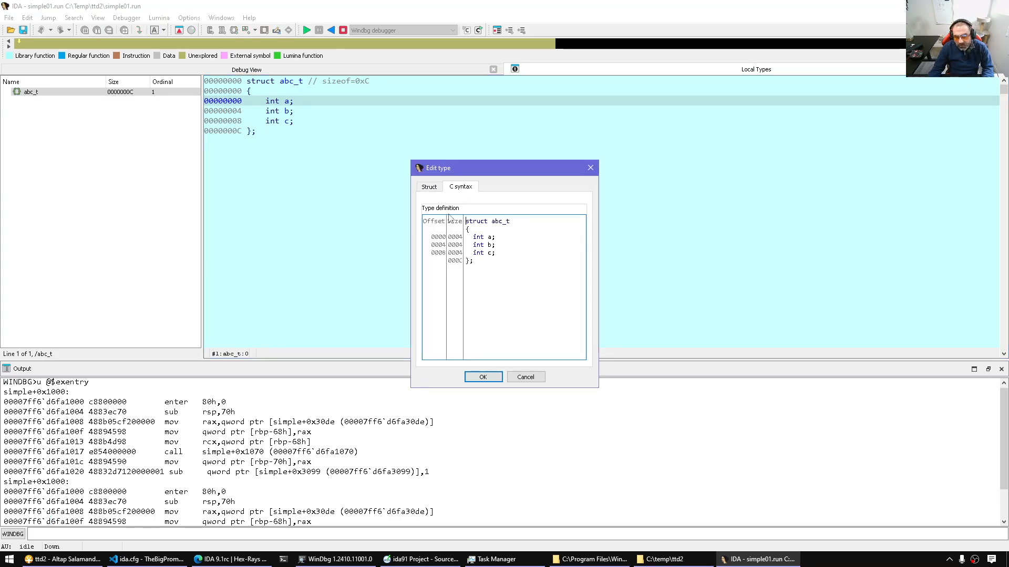
pyautogui.click(482, 377)
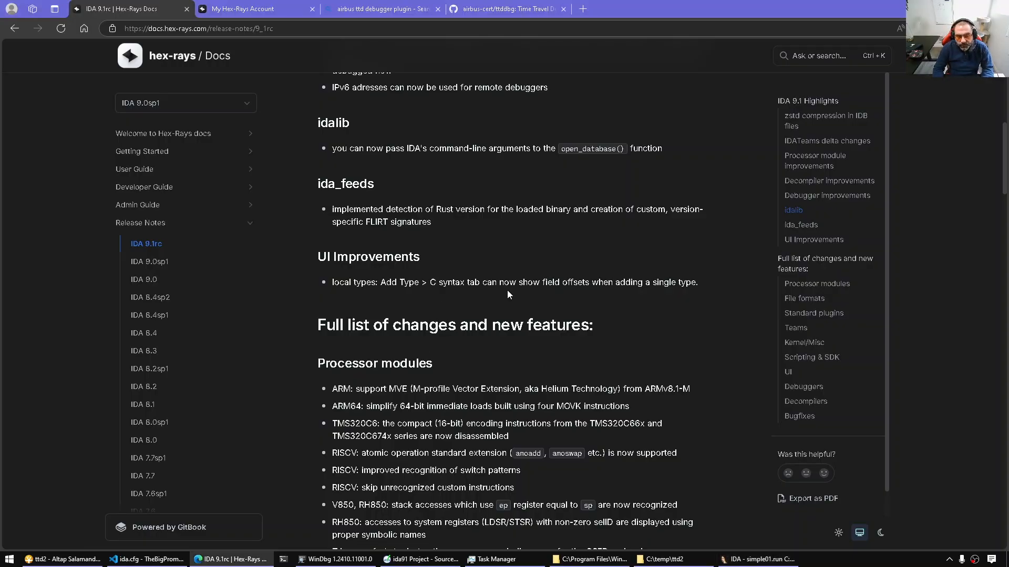
# Scroll the release notes down to the Kernel/Misc section on bundled tools and switch to the Tools folder in the file manager
pyautogui.scroll(-3)
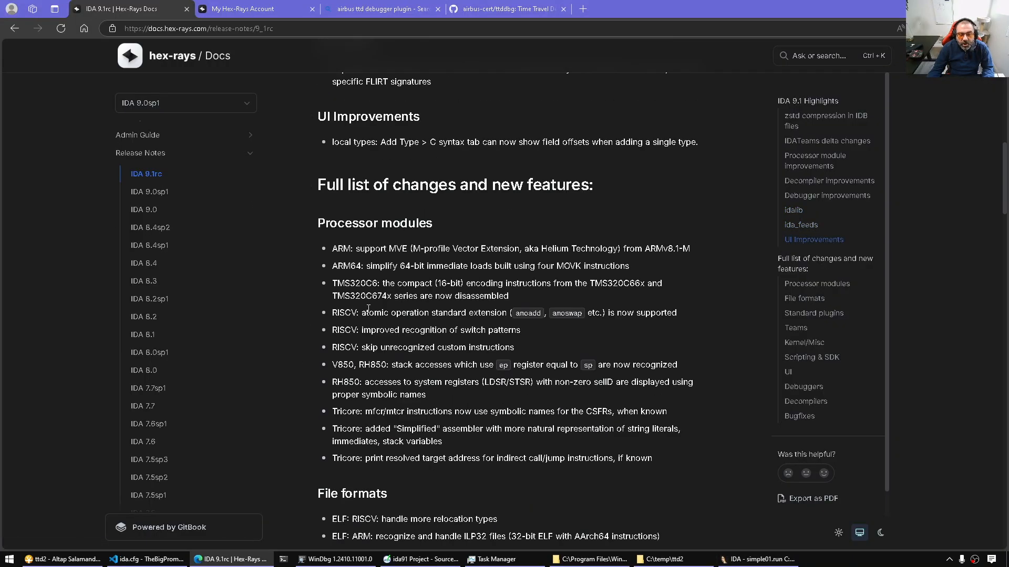
pyautogui.scroll(-3)
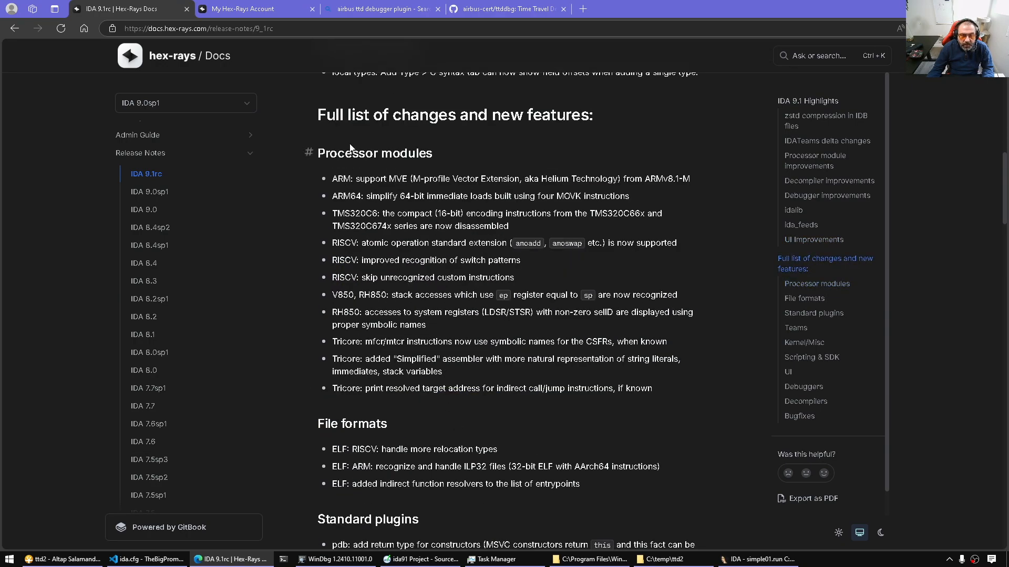
pyautogui.moveTo(575, 380)
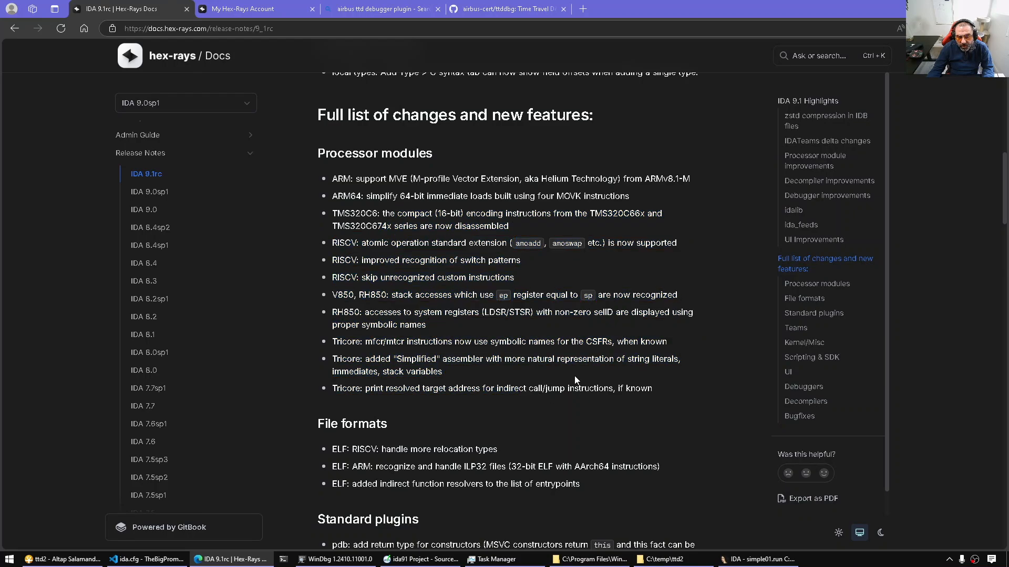
pyautogui.moveTo(346, 281)
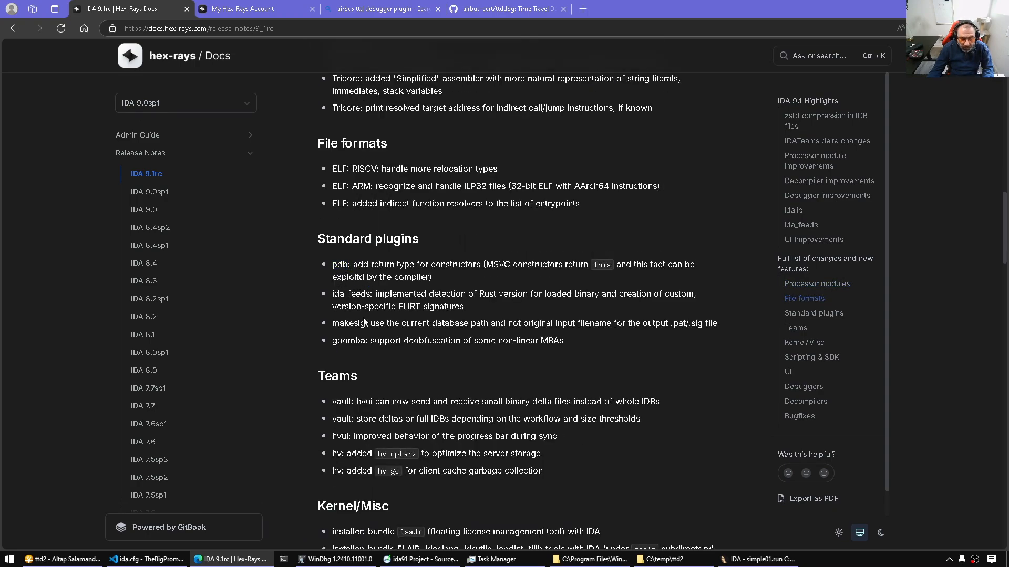
pyautogui.moveTo(566, 367)
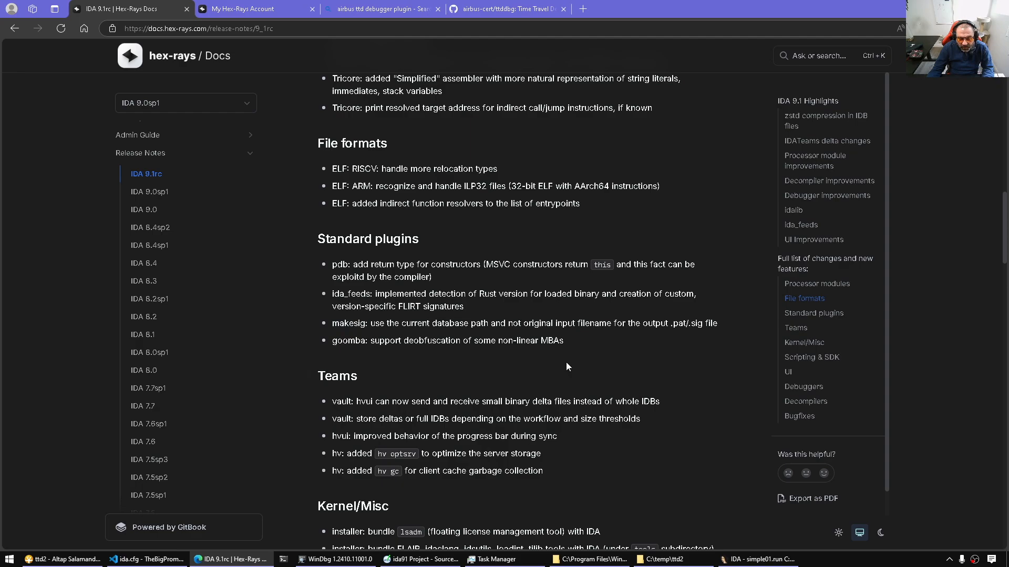
pyautogui.scroll(-3)
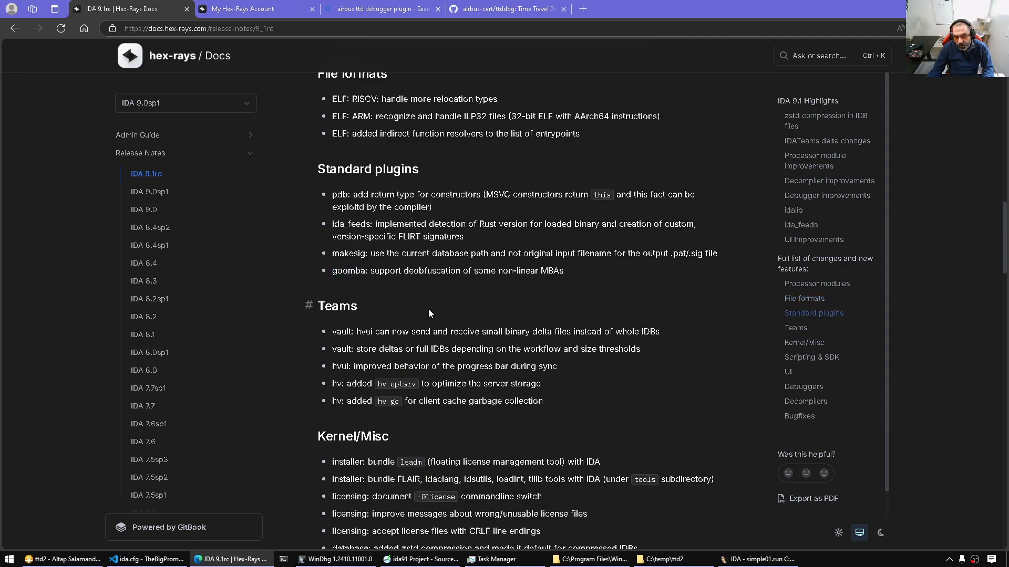
pyautogui.moveTo(471, 317)
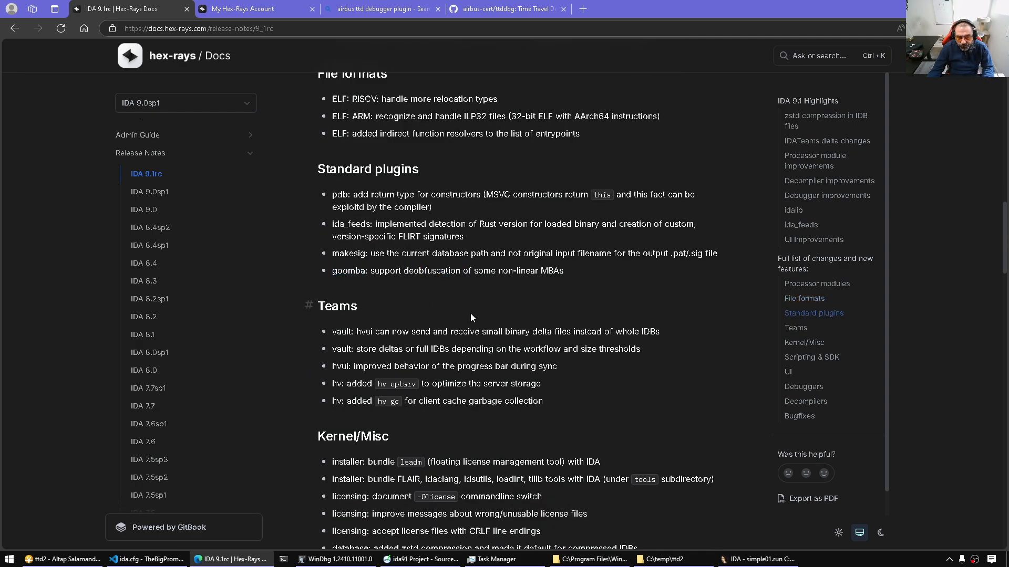
pyautogui.scroll(-3)
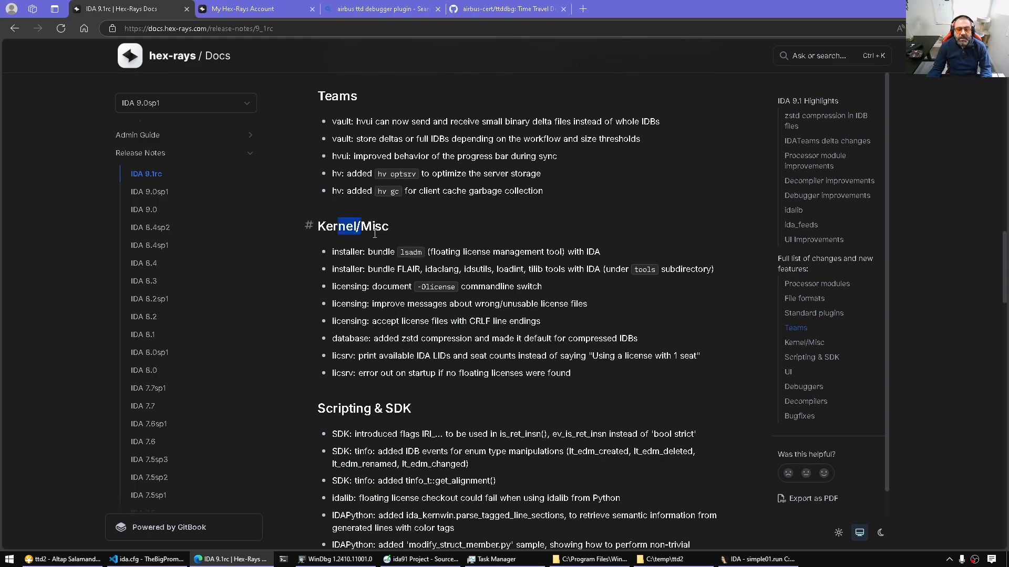
pyautogui.click(393, 262)
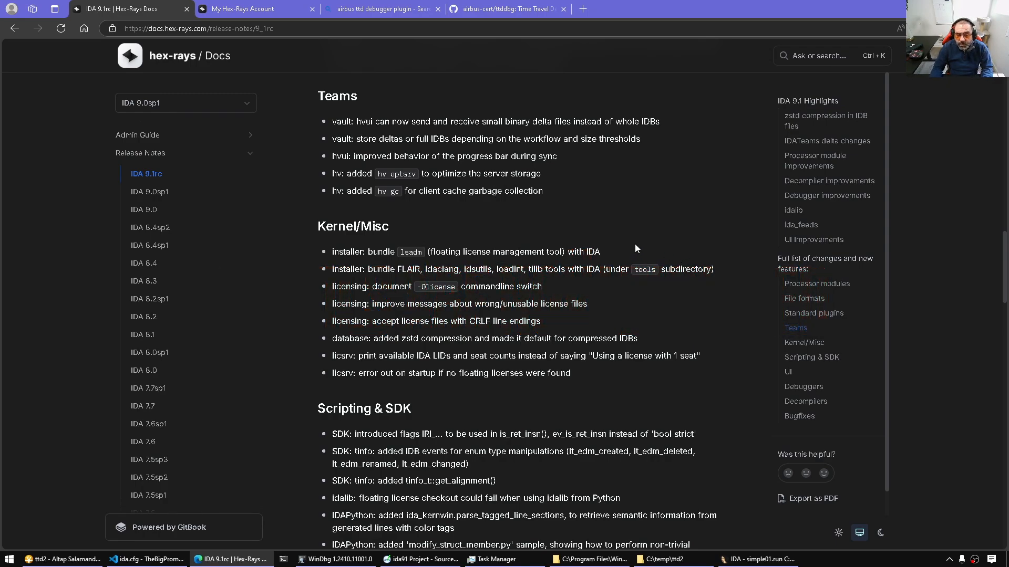
pyautogui.click(61, 559)
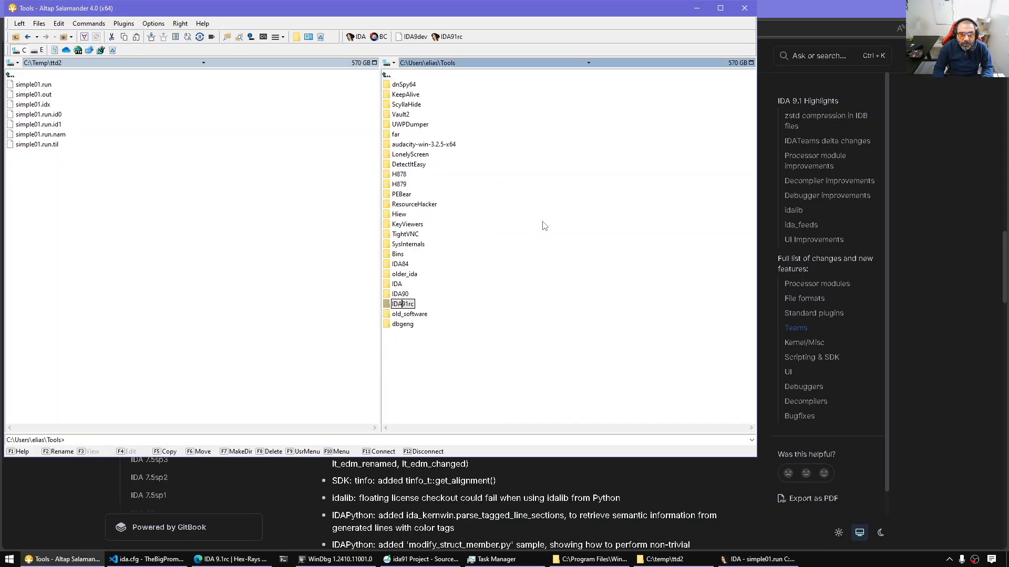
# Measure the IDA91rc folder's occupied space (about 6.55 MB, 110 files) and dismiss the result
pyautogui.doubleClick(401, 303)
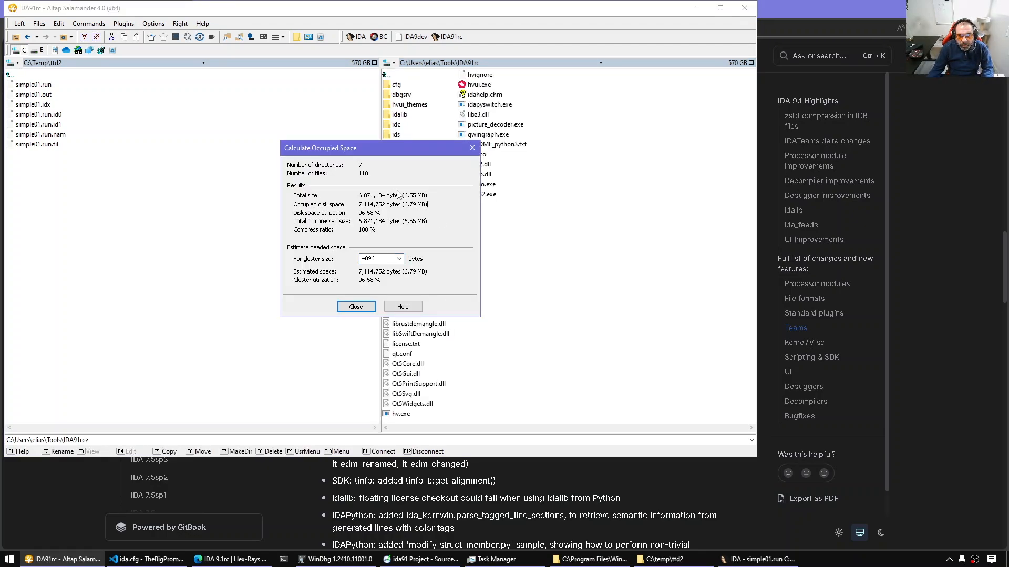
pyautogui.click(355, 306)
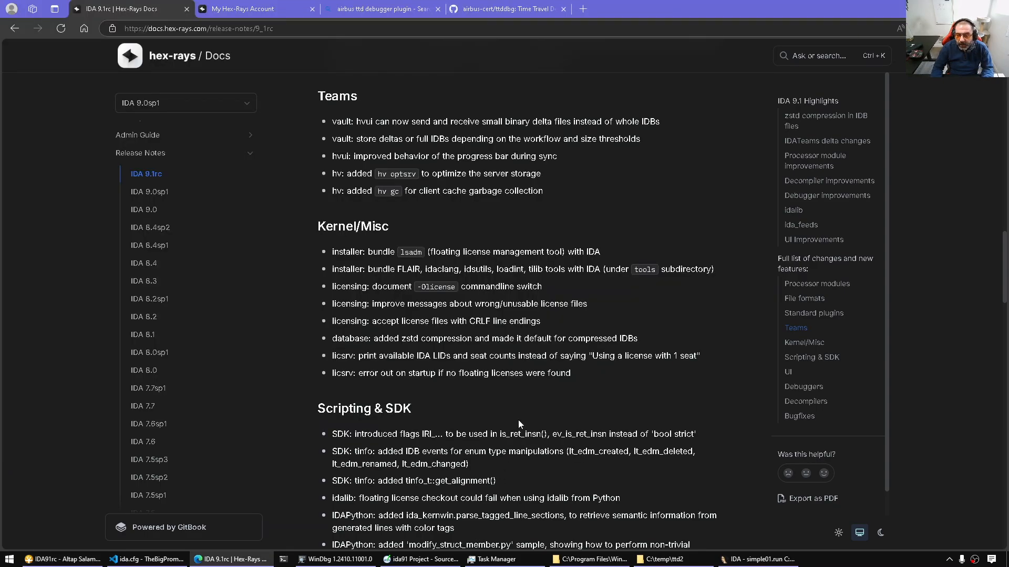
pyautogui.moveTo(776, 305)
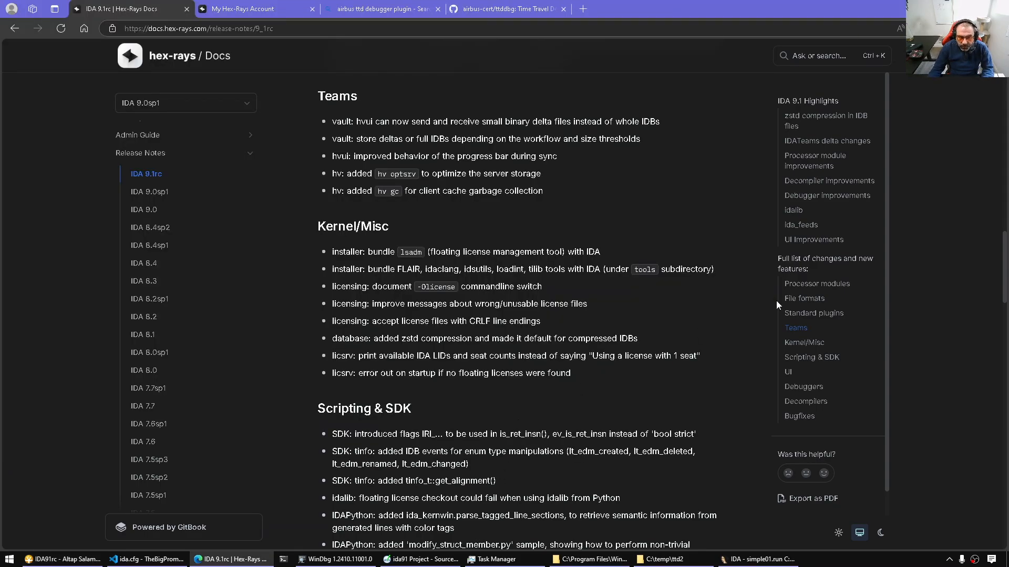
# Scroll the release notes to the Scripting & SDK changes and select a passage there
pyautogui.scroll(-3)
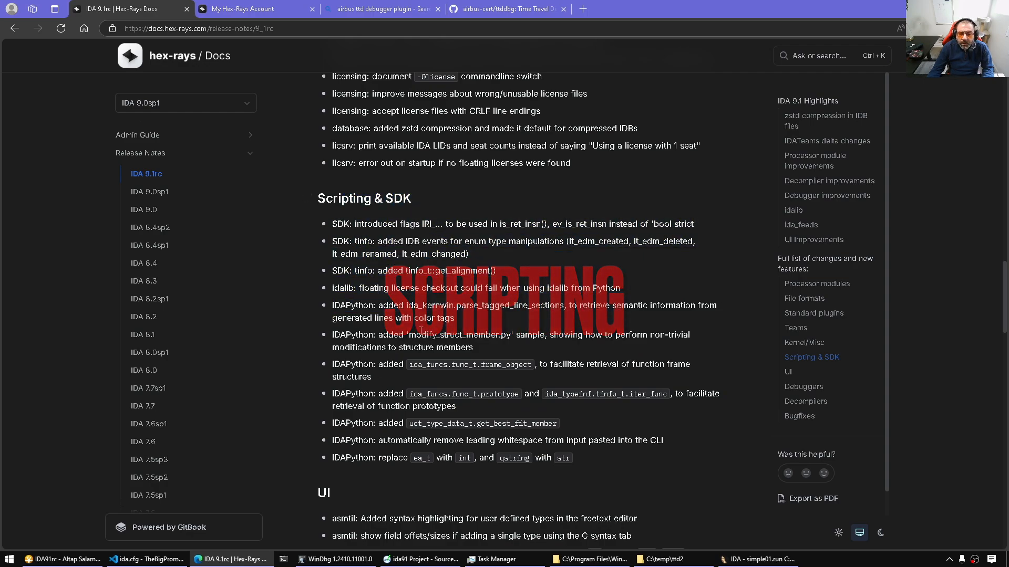
pyautogui.moveTo(386, 224); pyautogui.dragTo(450, 253)
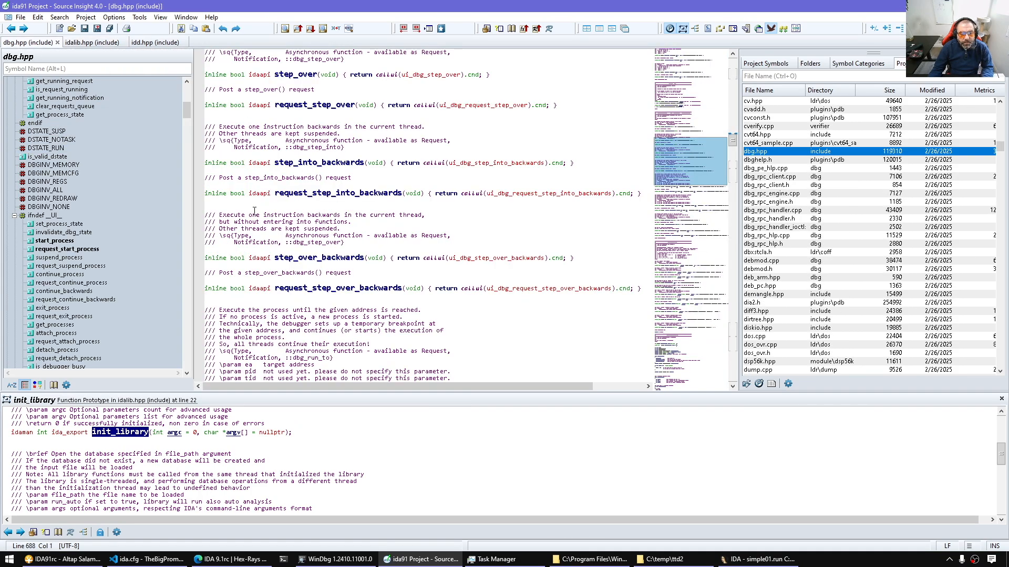
pyautogui.moveTo(487, 109)
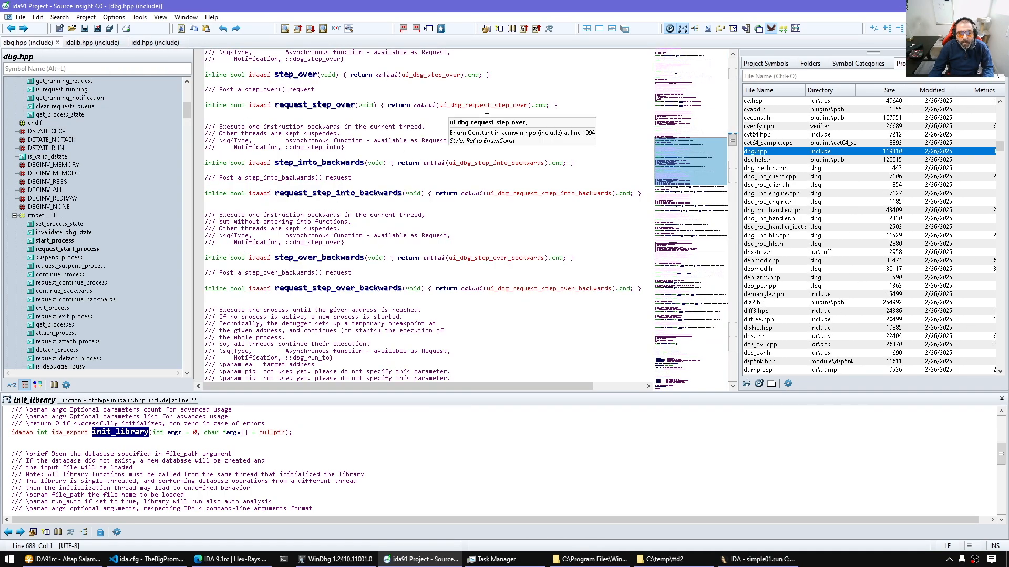
# Look up request_step_over_backwards in dbg.hpp and jump to the ui_dbg_*_backwards constants in kernwin.hpp
pyautogui.click(155, 42)
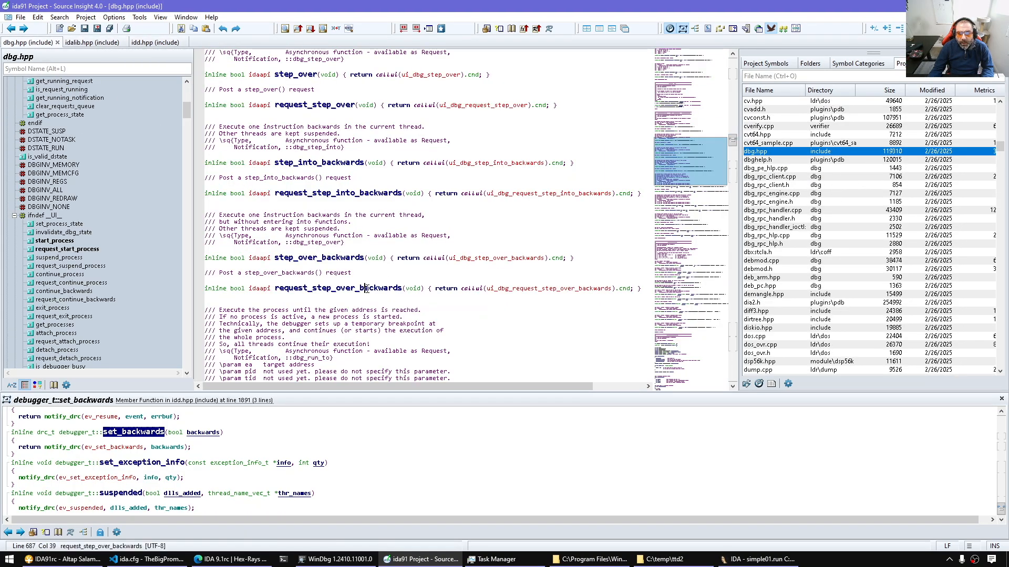
pyautogui.moveTo(512, 298)
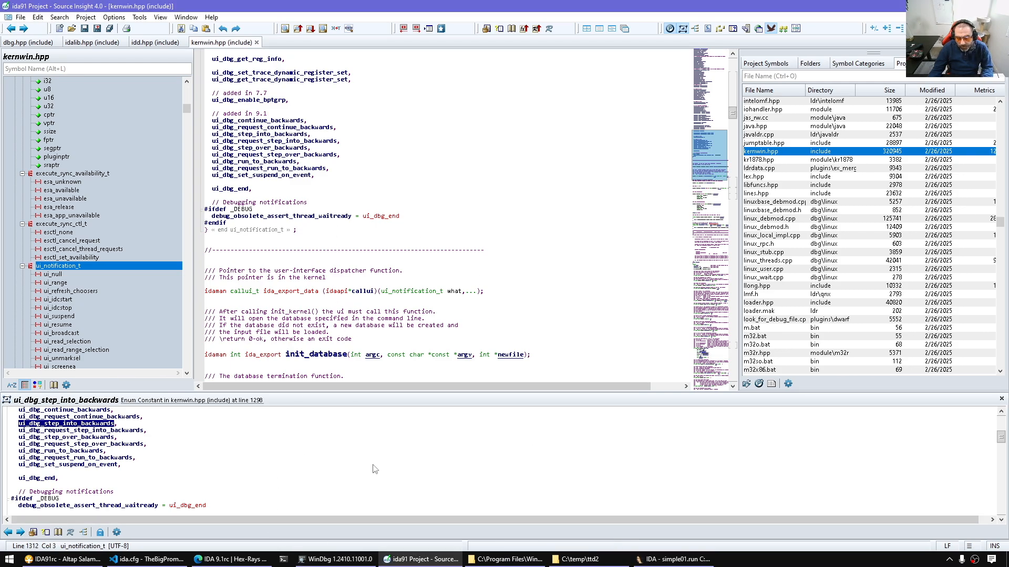
pyautogui.click(230, 558)
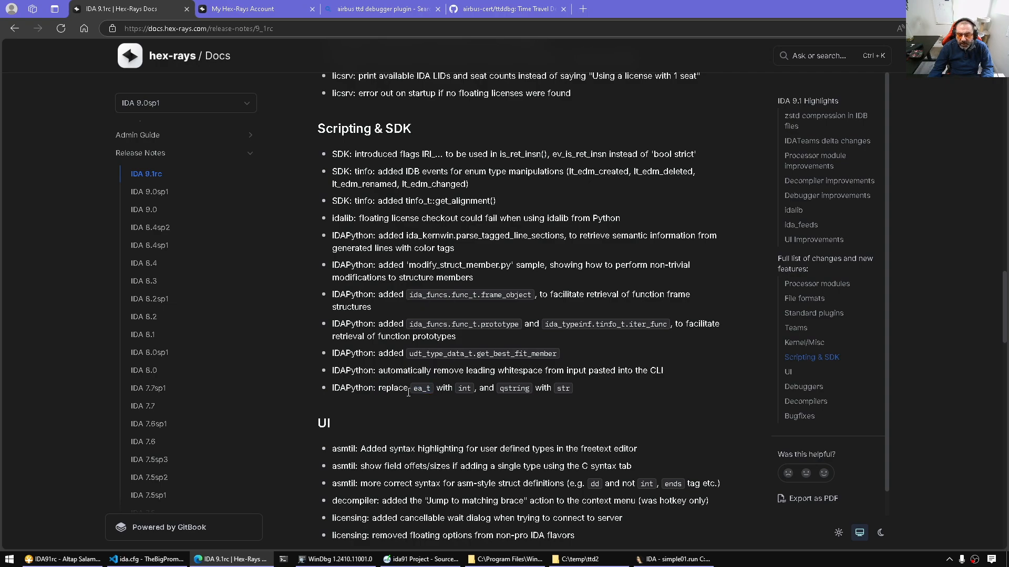
# Switch back to the Edge release notes at the Scripting & SDK and UI sections
pyautogui.doubleClick(421, 388)
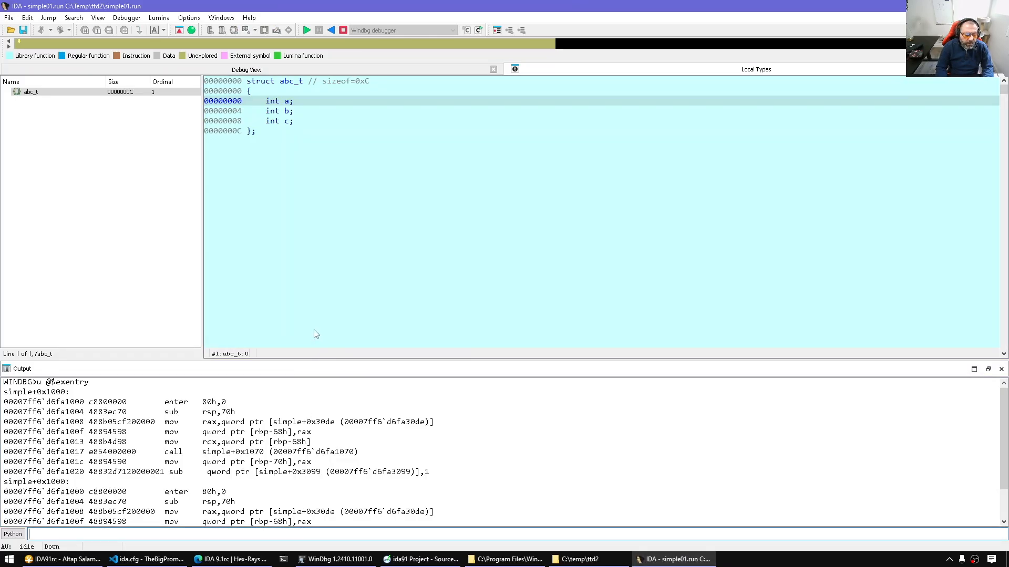
# Write an idaapi.get_name( call in the Python command line using autocomplete
pyautogui.write('idaapi.get_g')
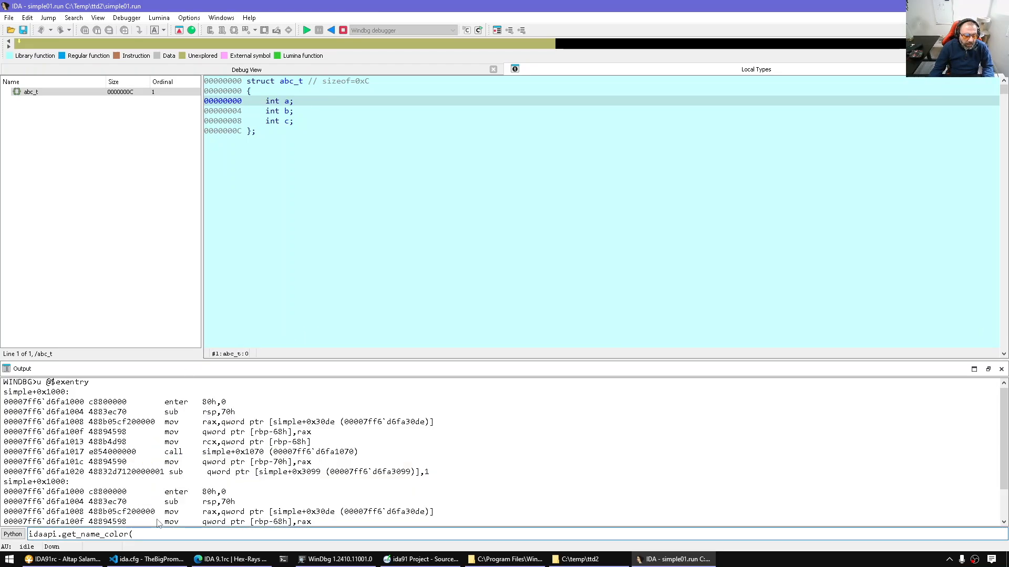
pyautogui.click(157, 534)
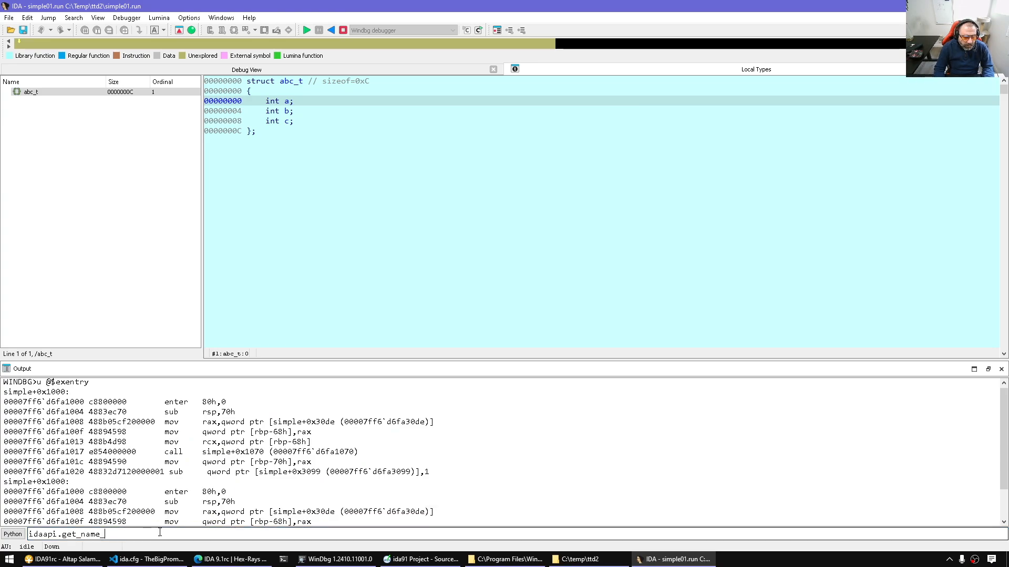
pyautogui.write('(')
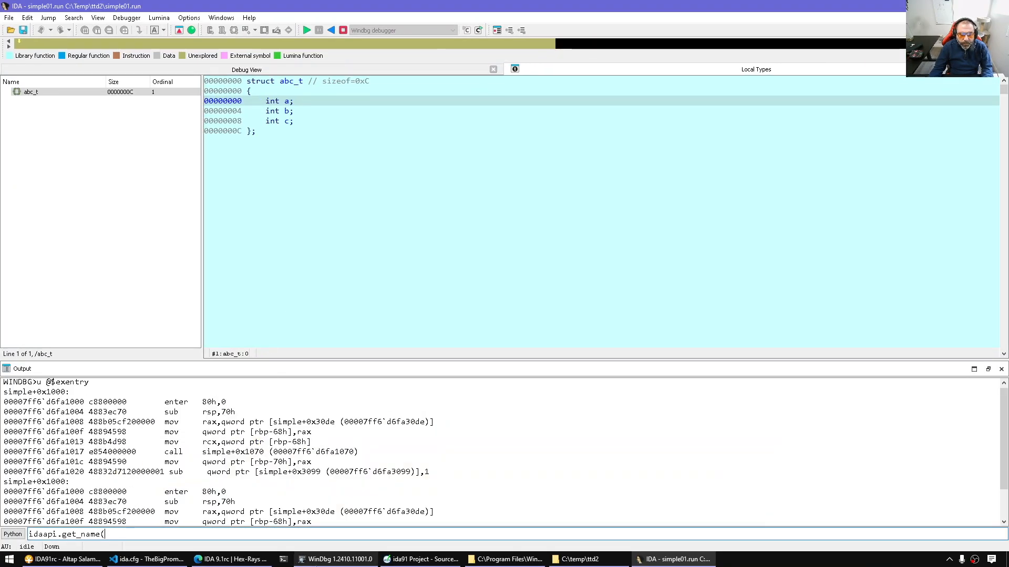
pyautogui.click(230, 559)
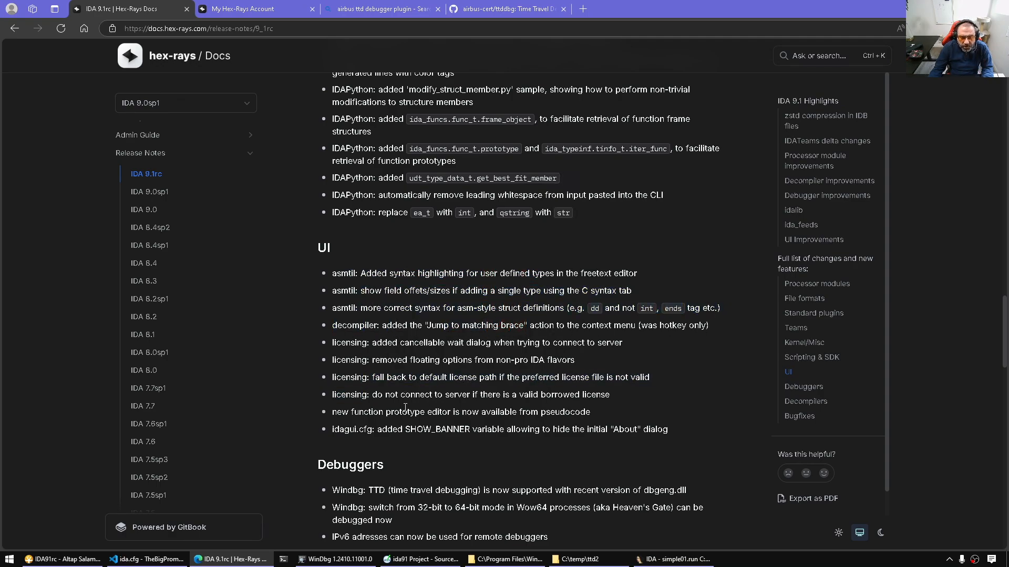
# Scroll the release notes down through UI, Debuggers and Decompilers to the Bugfixes list
pyautogui.scroll(-3)
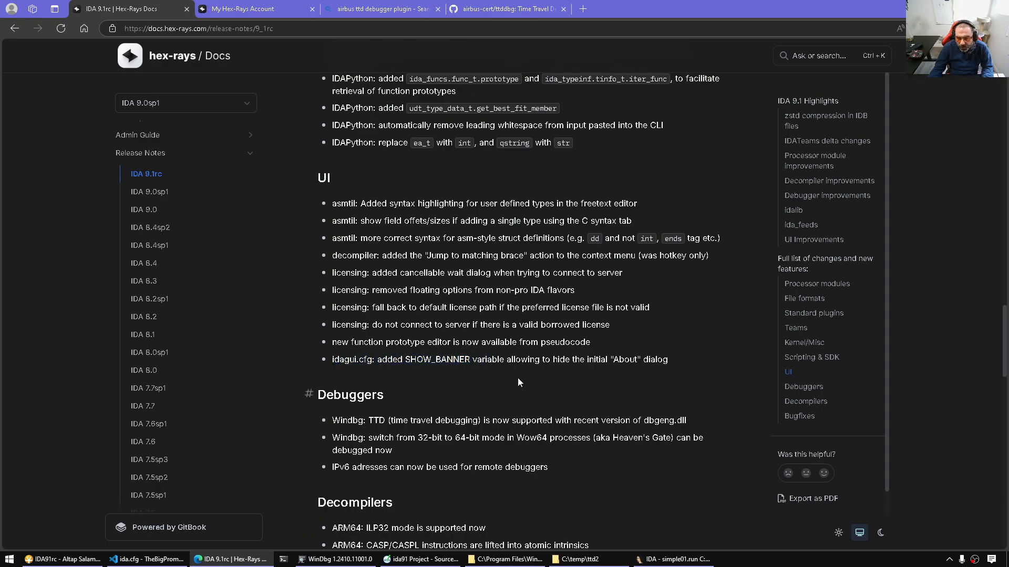
pyautogui.moveTo(474, 395)
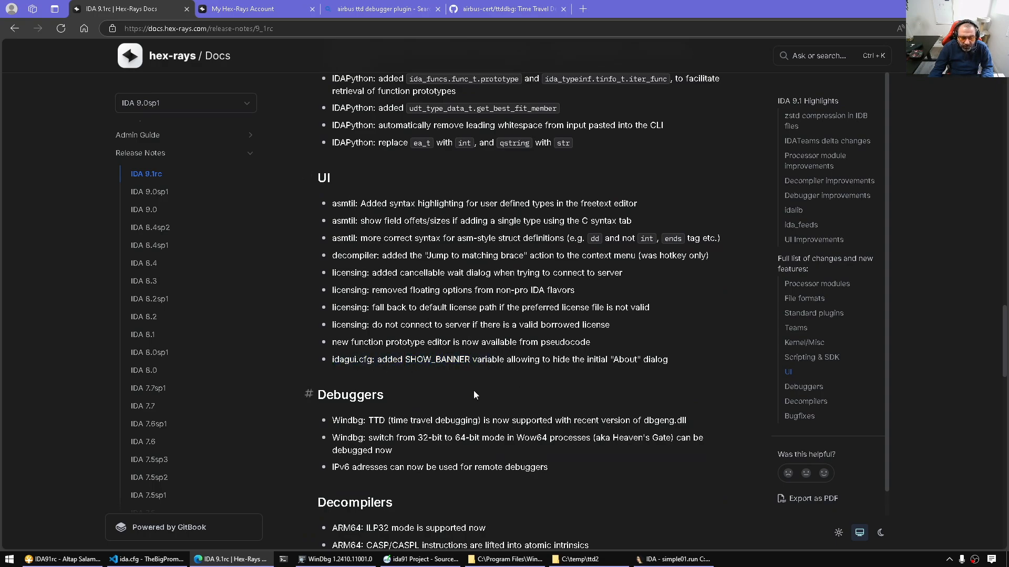
pyautogui.scroll(-3)
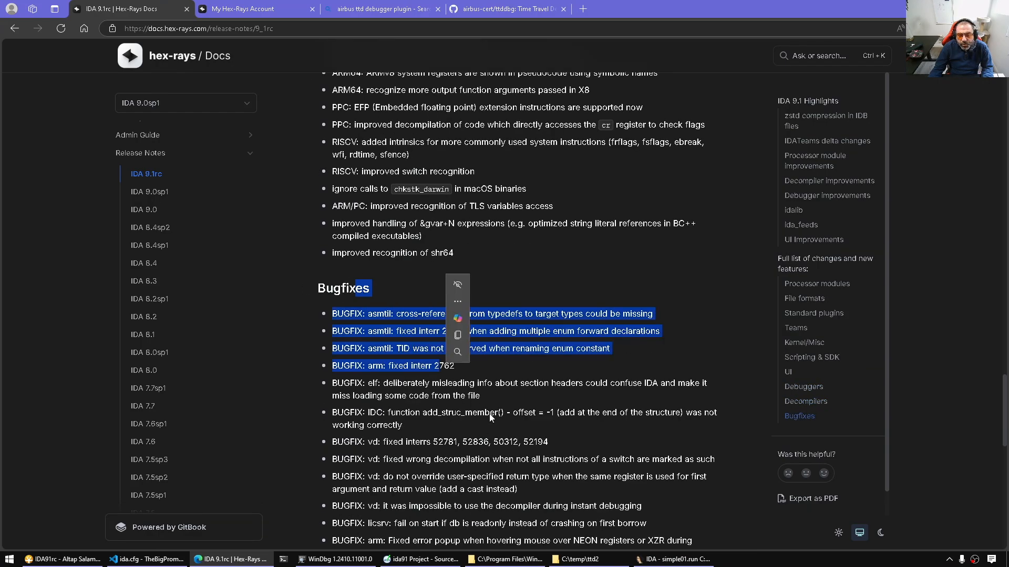
pyautogui.scroll(-3)
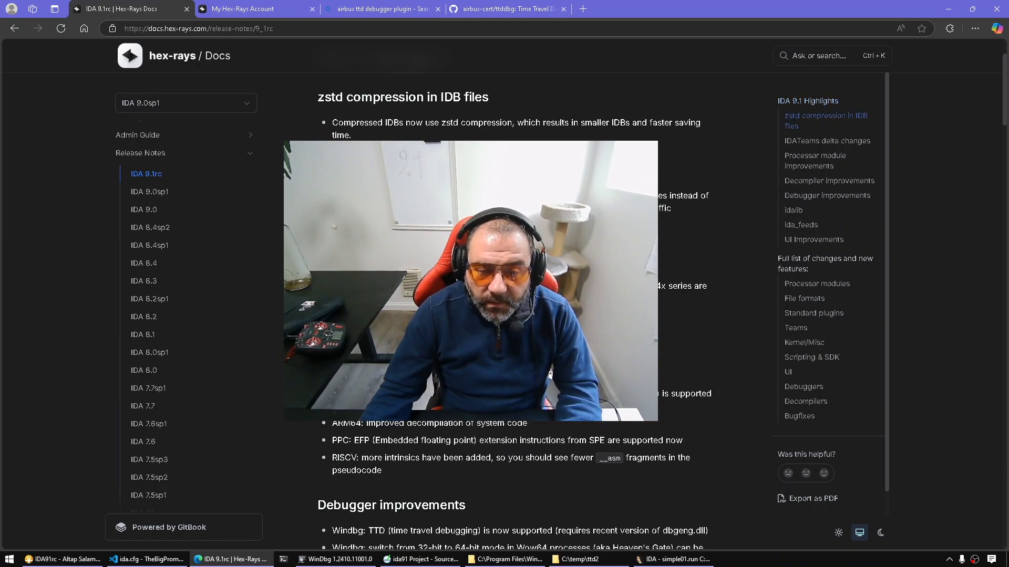
# Scroll the release notes to the IDA 9.1 highlights, from zstd IDB compression to Windbg TTD support
pyautogui.scroll(-3)
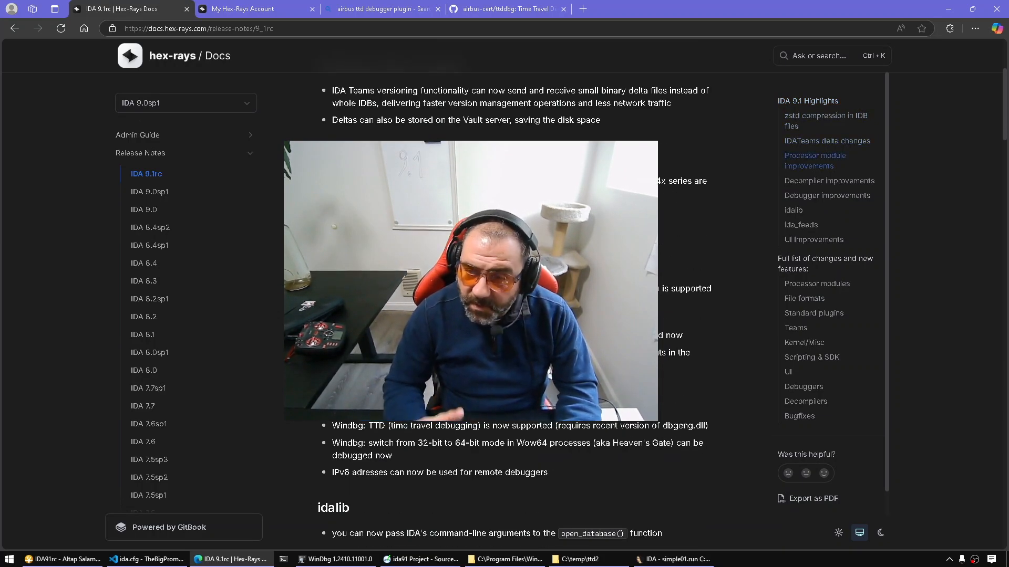